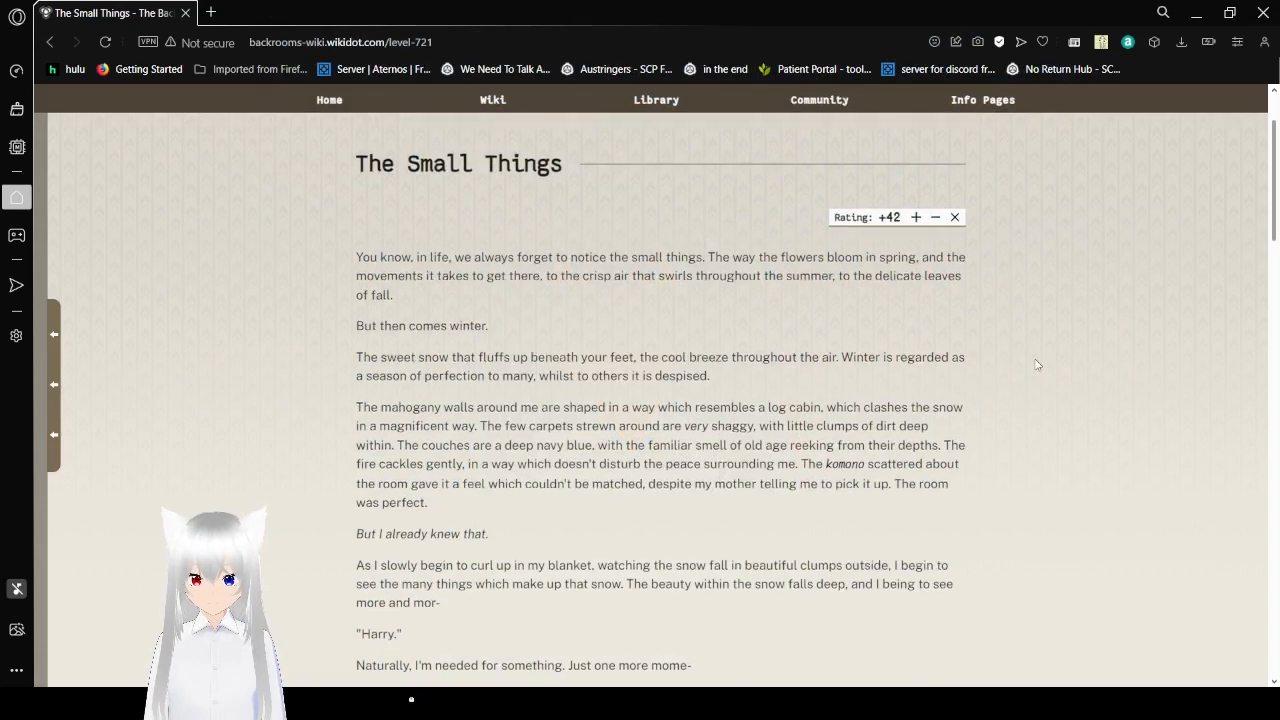
Step: Scroll through The Small Things opening to where Harry gathers his coat and gloves for the front door
{"action": "scroll", "scroll_direction": "down", "scroll_amount": 3}
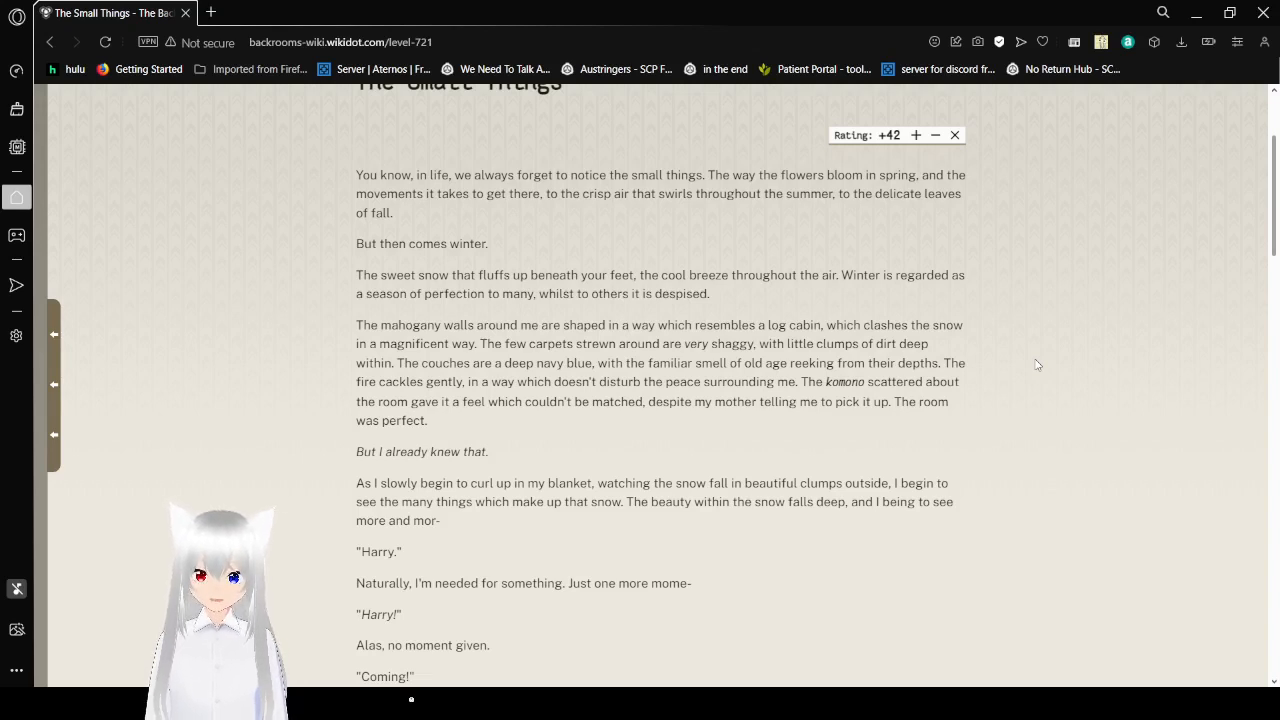
{"action": "scroll", "scroll_direction": "down", "scroll_amount": 3}
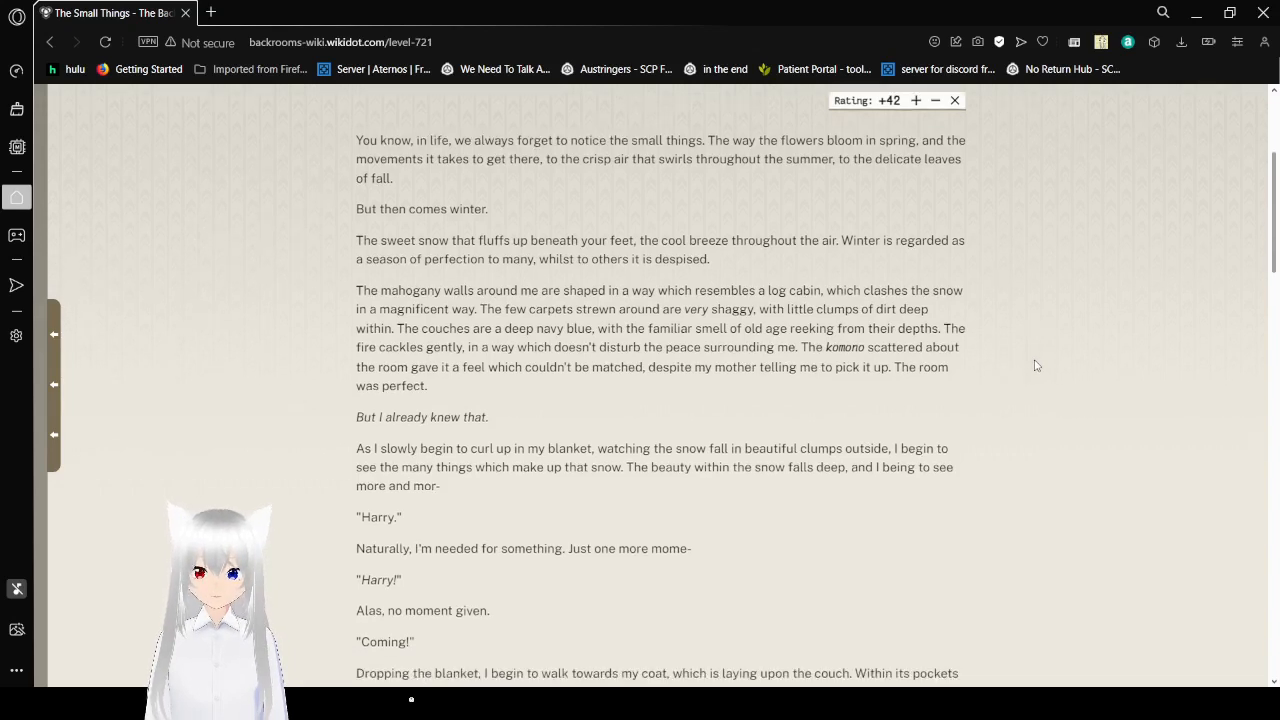
{"action": "scroll", "scroll_direction": "down", "scroll_amount": 3}
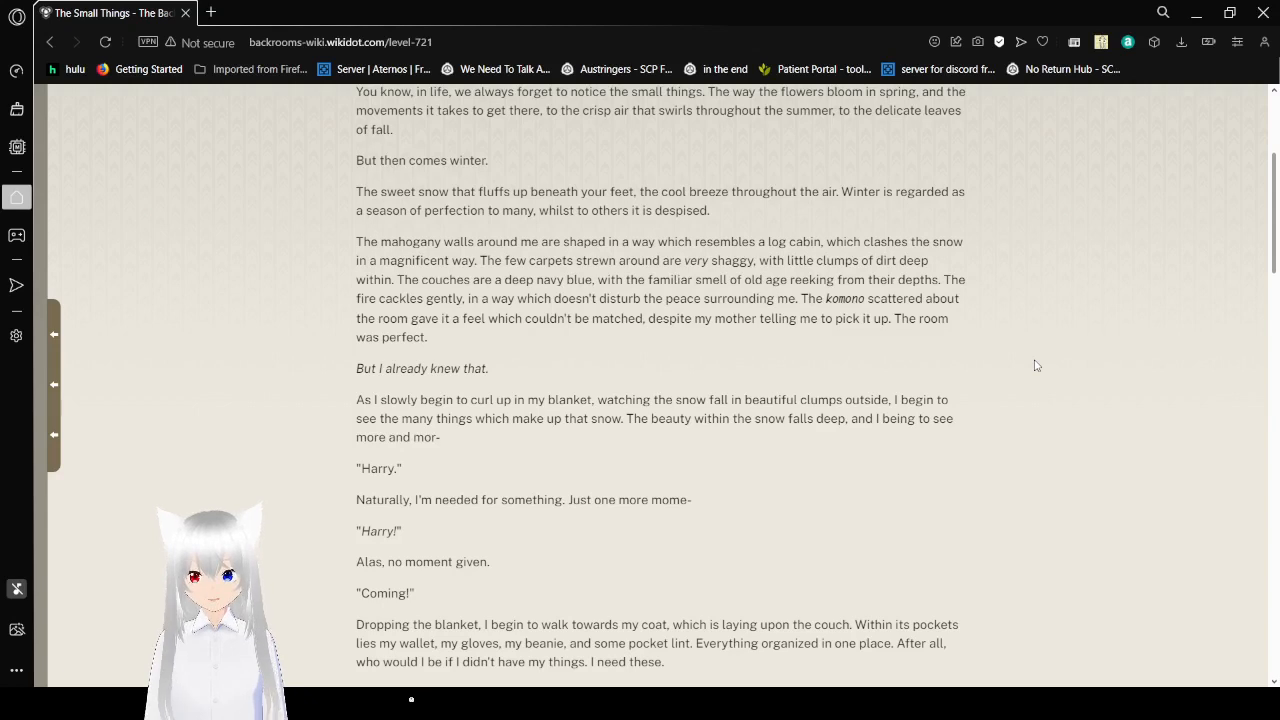
{"action": "scroll", "scroll_direction": "down", "scroll_amount": 3}
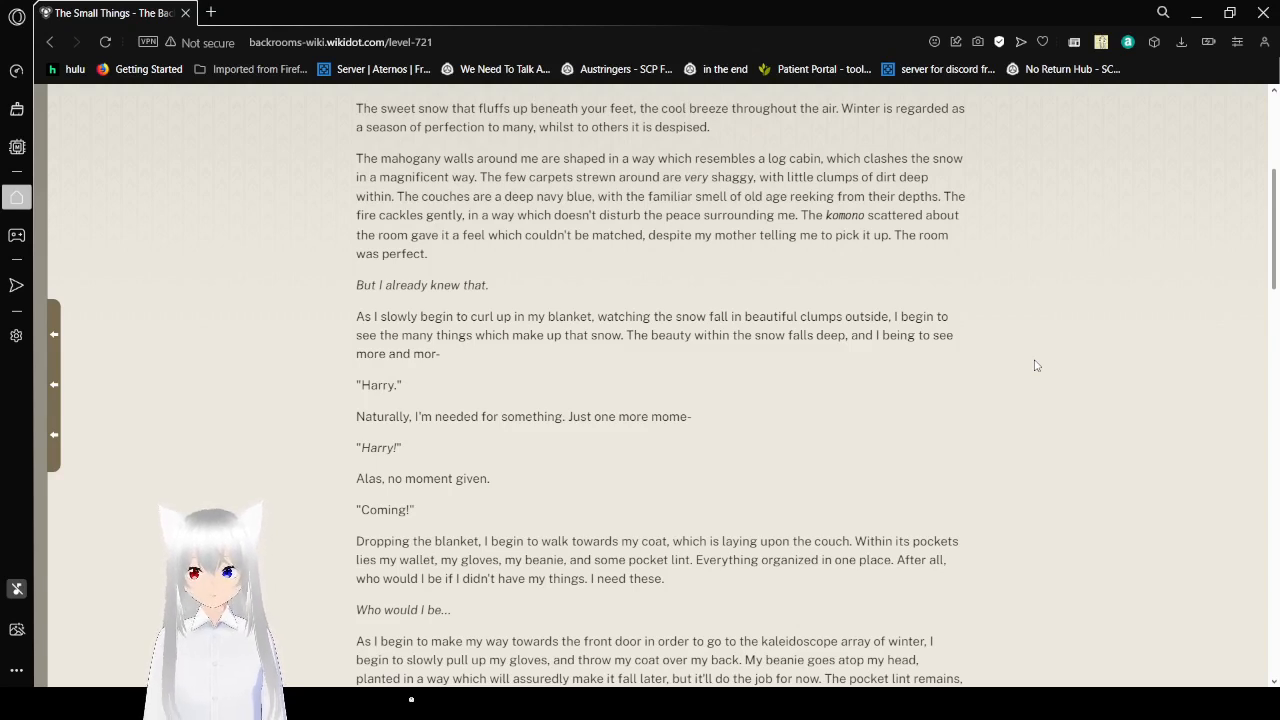
Step: Scroll on to Harry's father handing him the shovel and Harry flopping into the snow
{"action": "scroll", "scroll_direction": "down", "scroll_amount": 3}
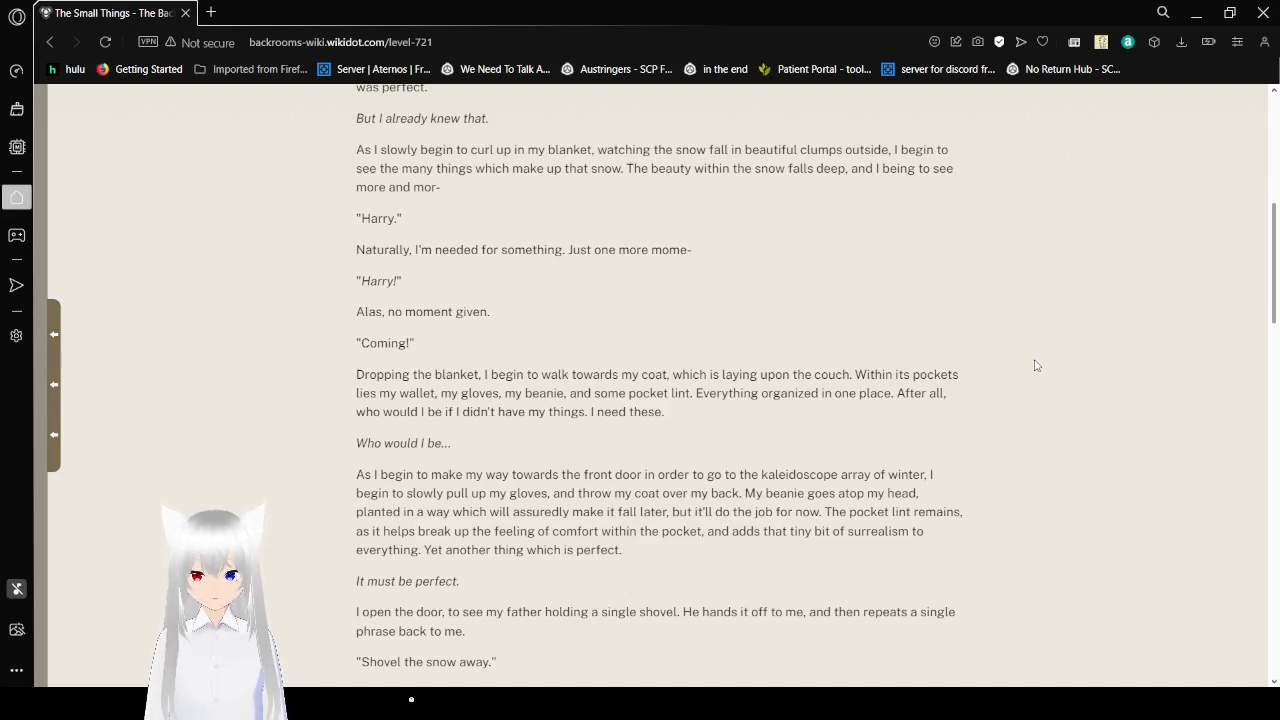
{"action": "scroll", "scroll_direction": "down", "scroll_amount": 3}
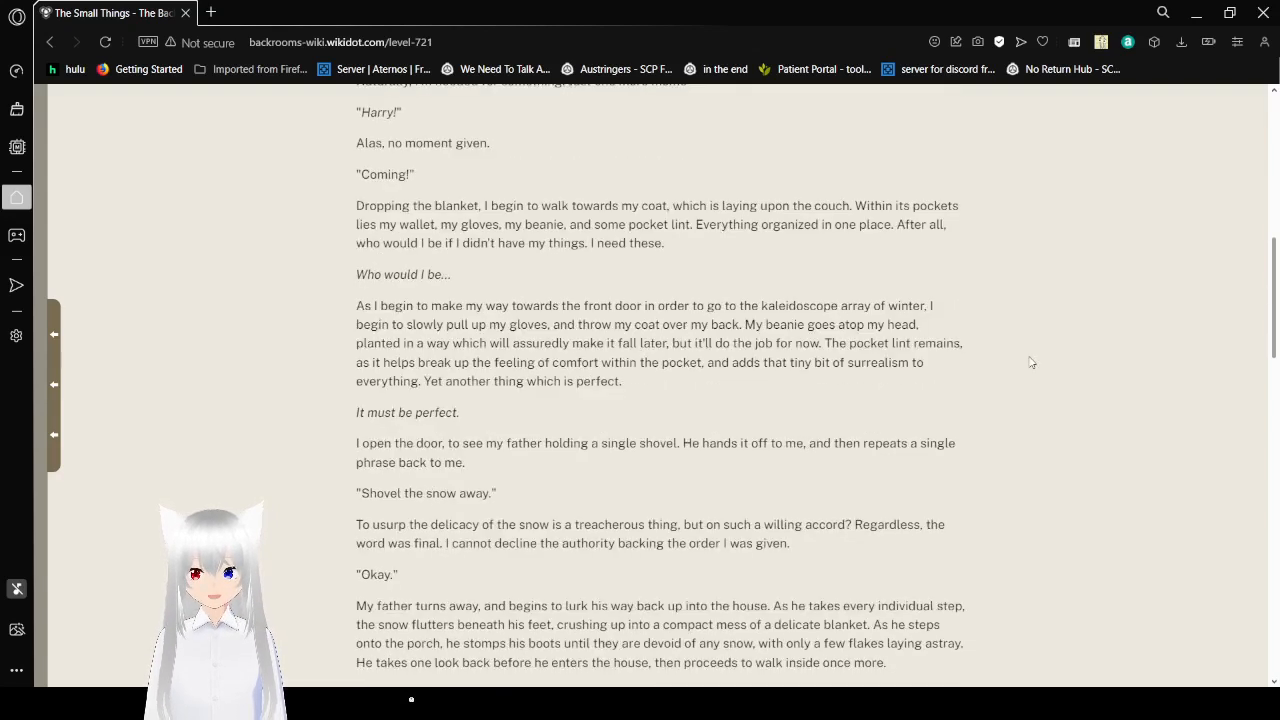
{"action": "scroll", "scroll_direction": "down", "scroll_amount": 3}
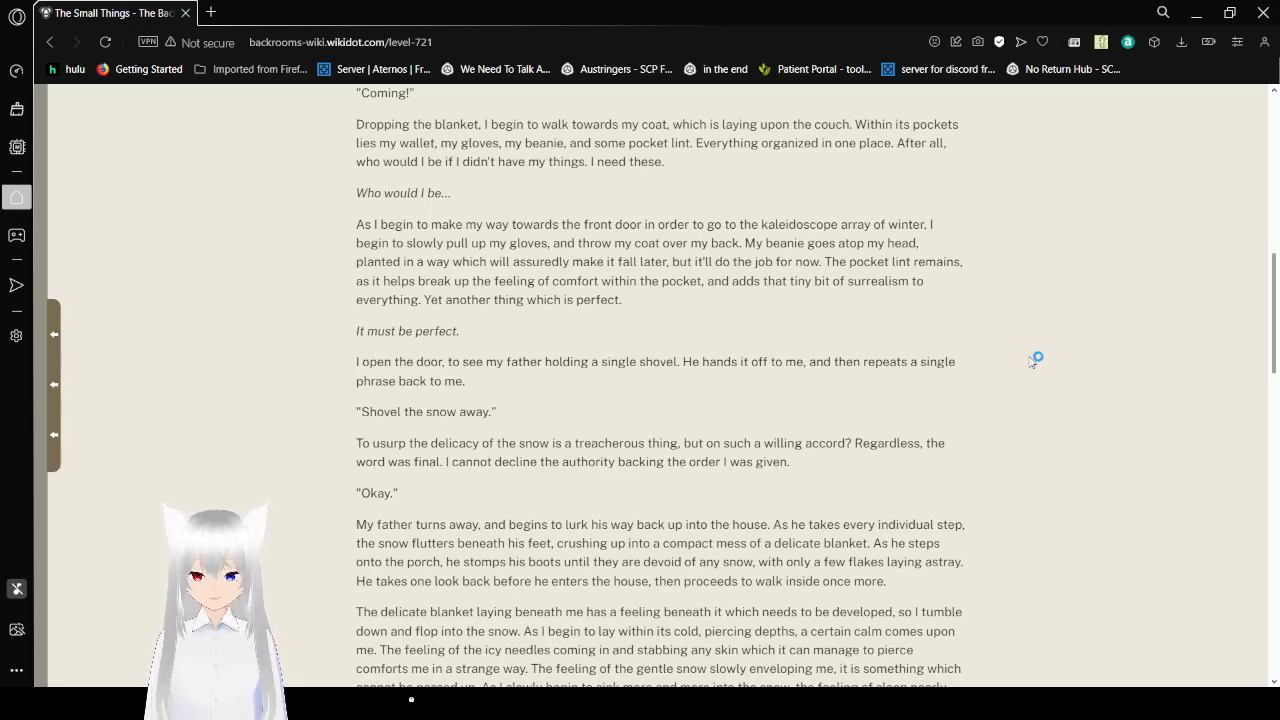
Step: Scroll to Harry rising with the shovel and glimpsing the distant house upside-down
{"action": "scroll", "scroll_direction": "down", "scroll_amount": 3}
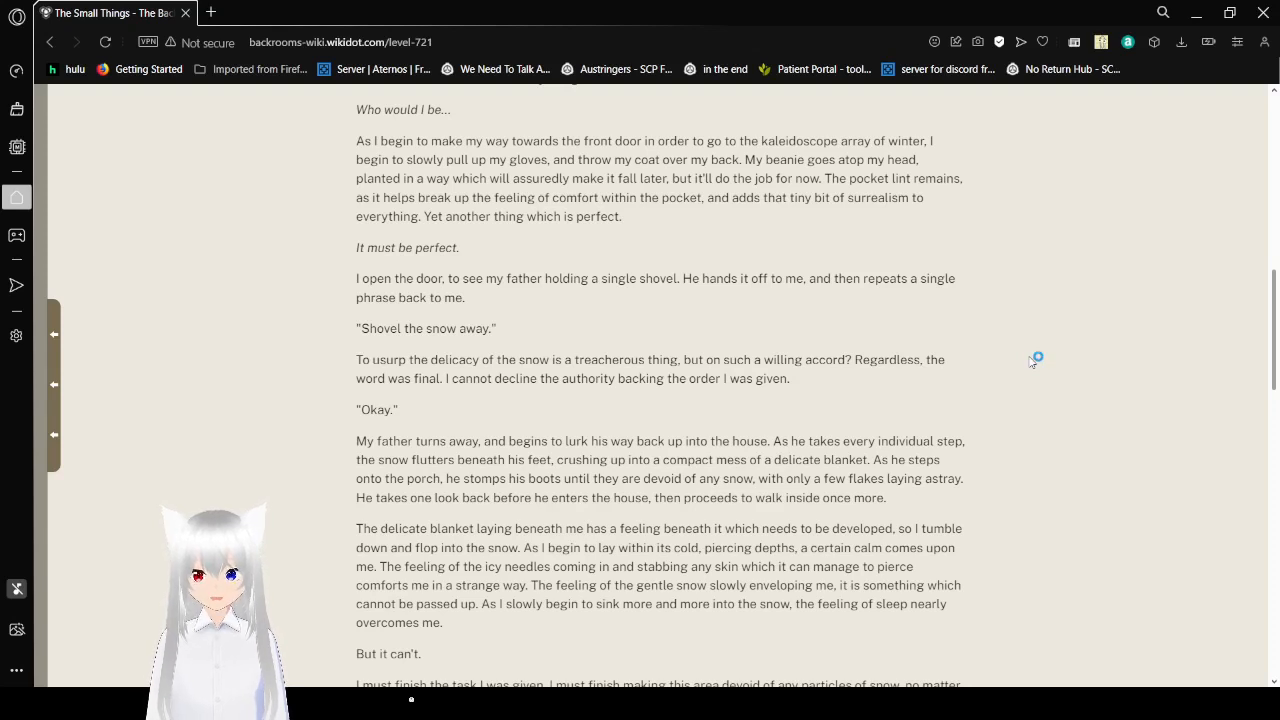
{"action": "scroll", "scroll_direction": "down", "scroll_amount": 3}
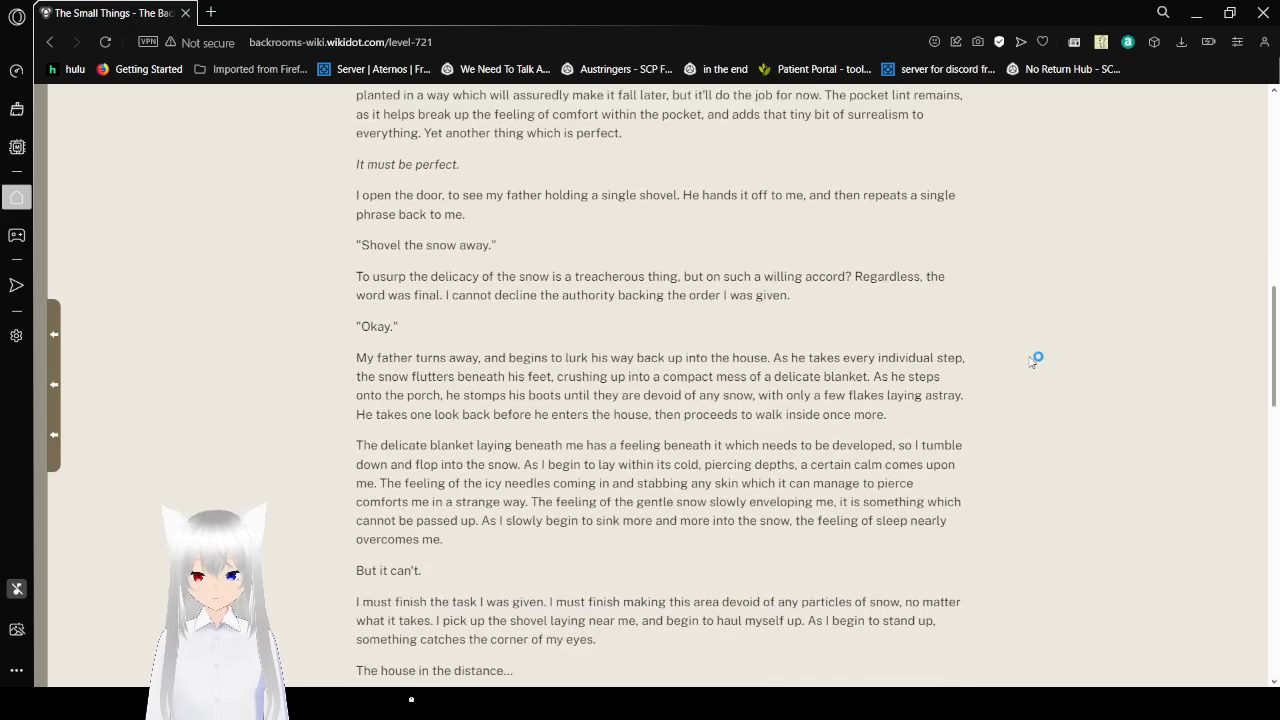
{"action": "scroll", "scroll_direction": "down", "scroll_amount": 3}
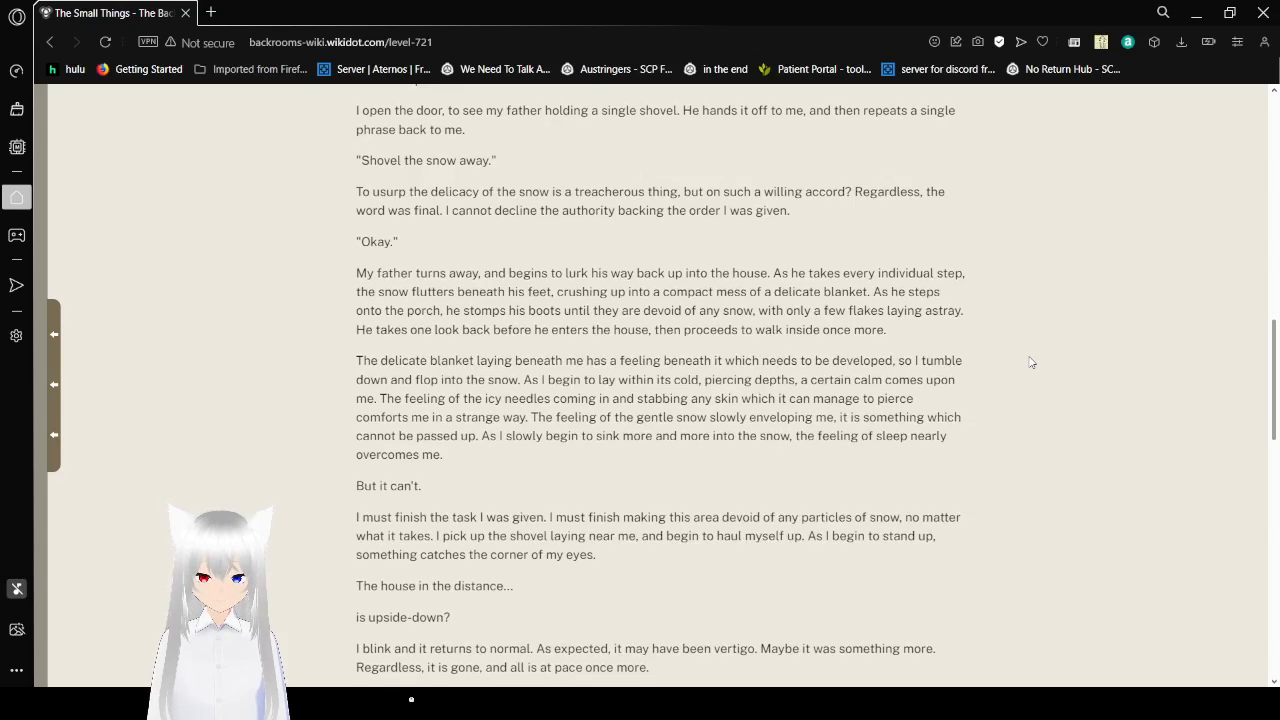
Step: Scroll past the divider to the shoveling's end and the snowflake with the red 'Pipes?' link
{"action": "scroll", "scroll_direction": "down", "scroll_amount": 3}
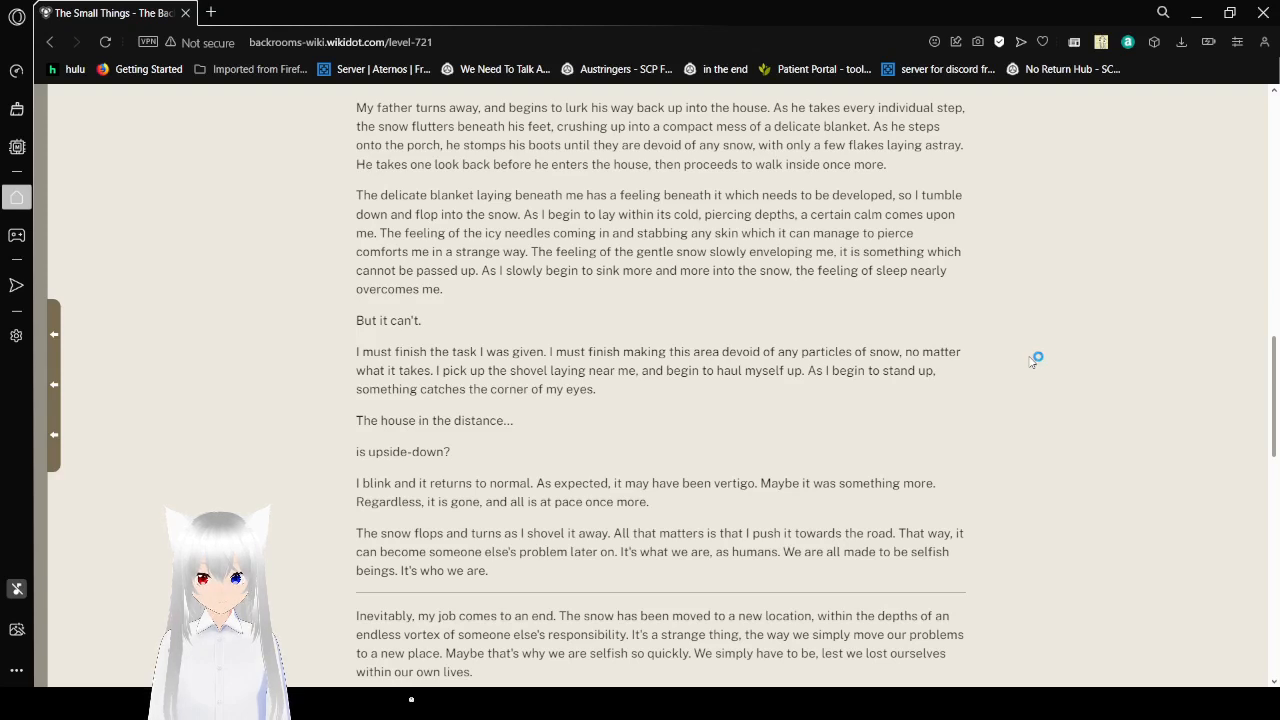
{"action": "mouse_move", "coordinate": [1033, 362]}
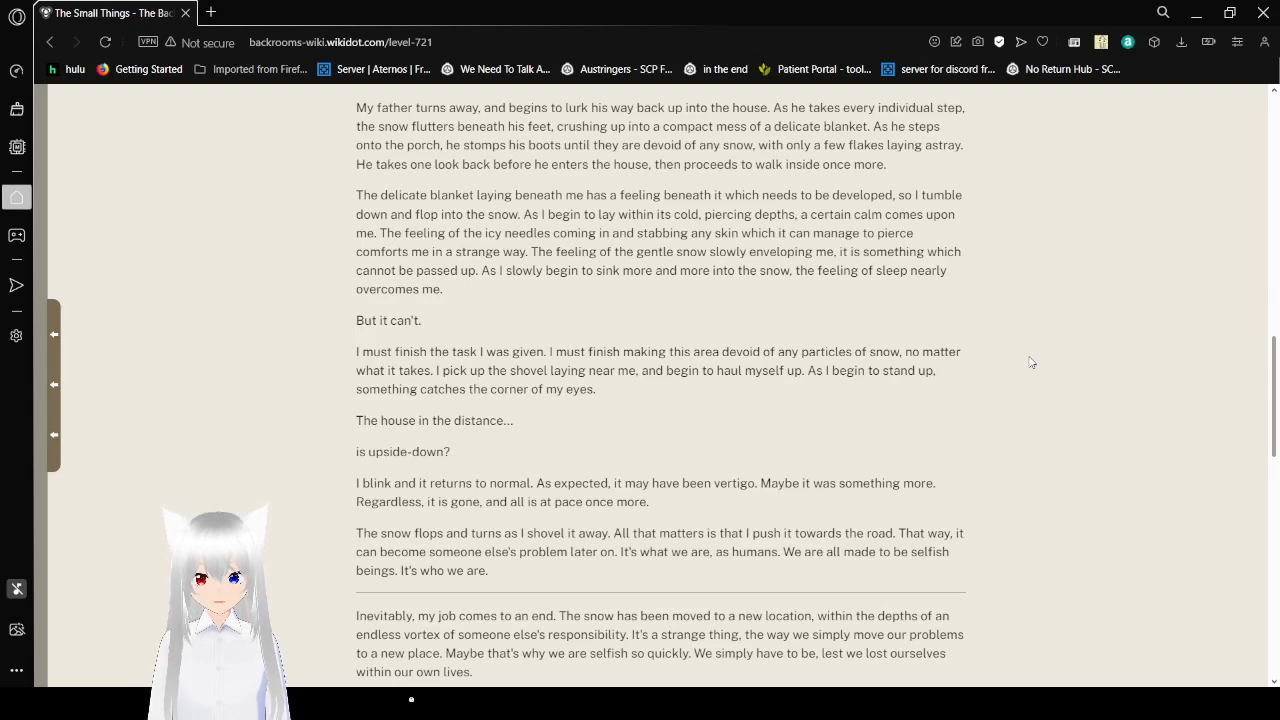
{"action": "mouse_move", "coordinate": [1036, 358]}
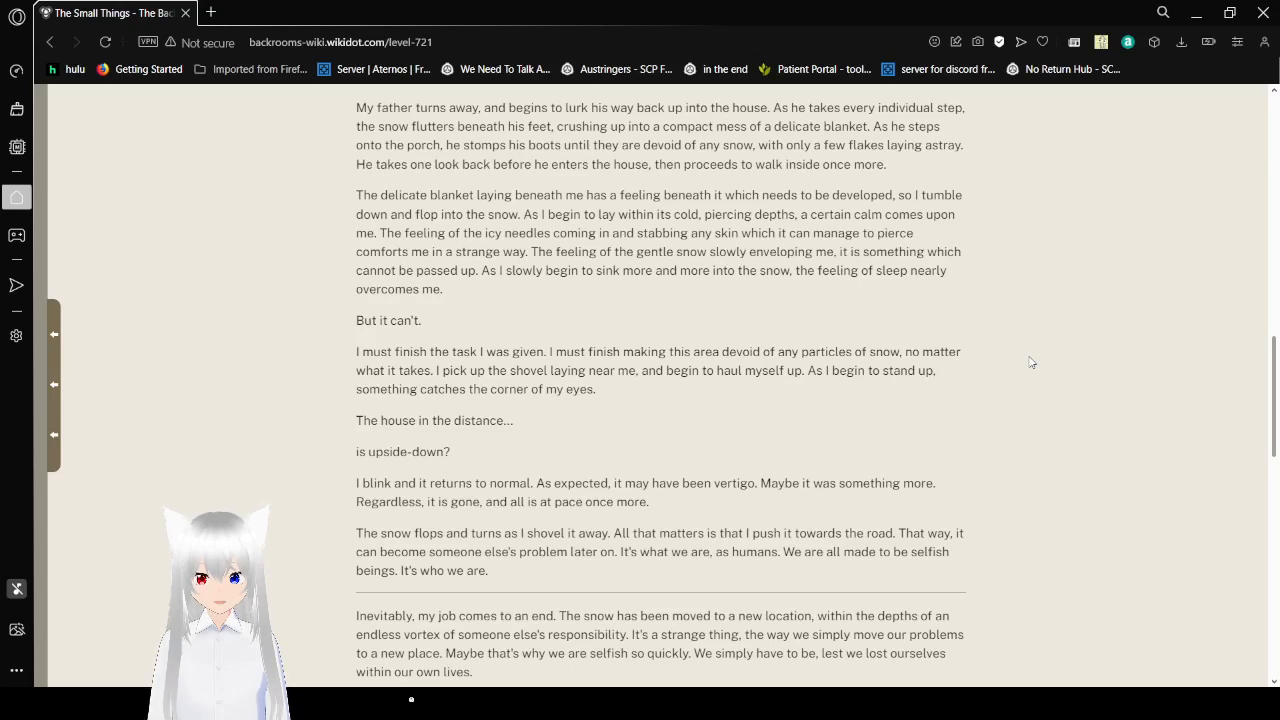
{"action": "scroll", "scroll_direction": "down", "scroll_amount": 3}
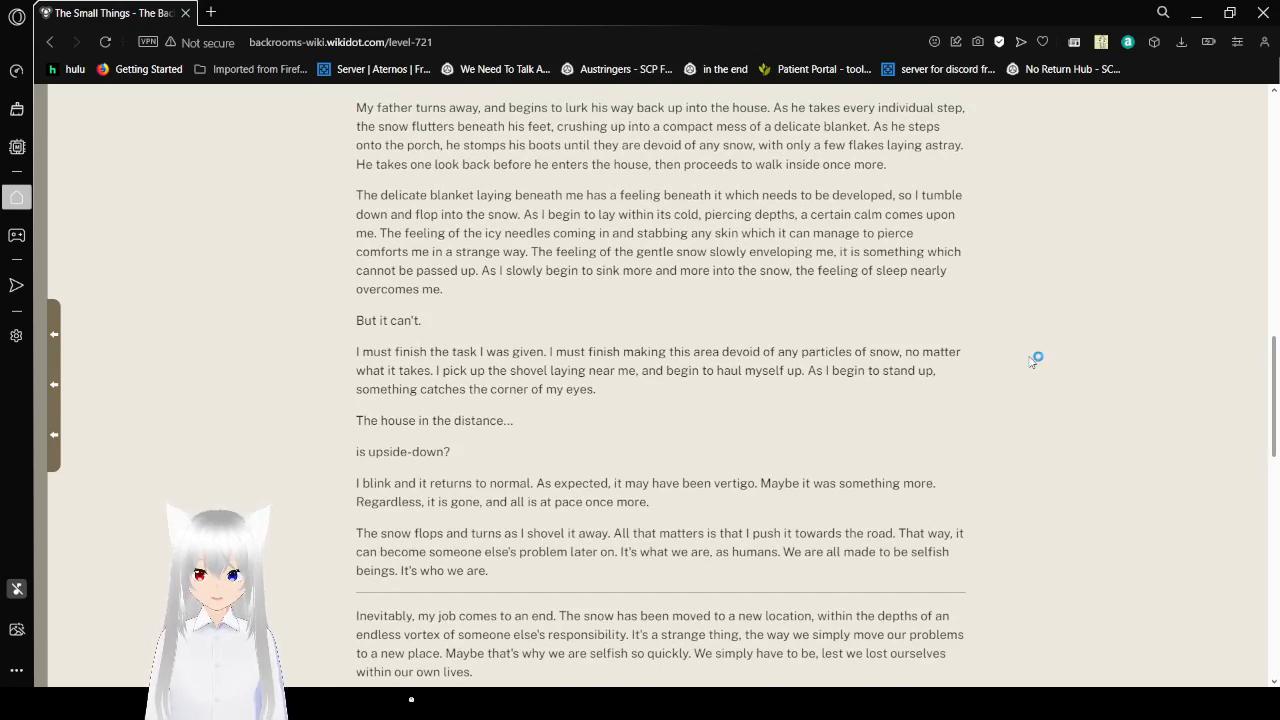
{"action": "scroll", "scroll_direction": "down", "scroll_amount": 3}
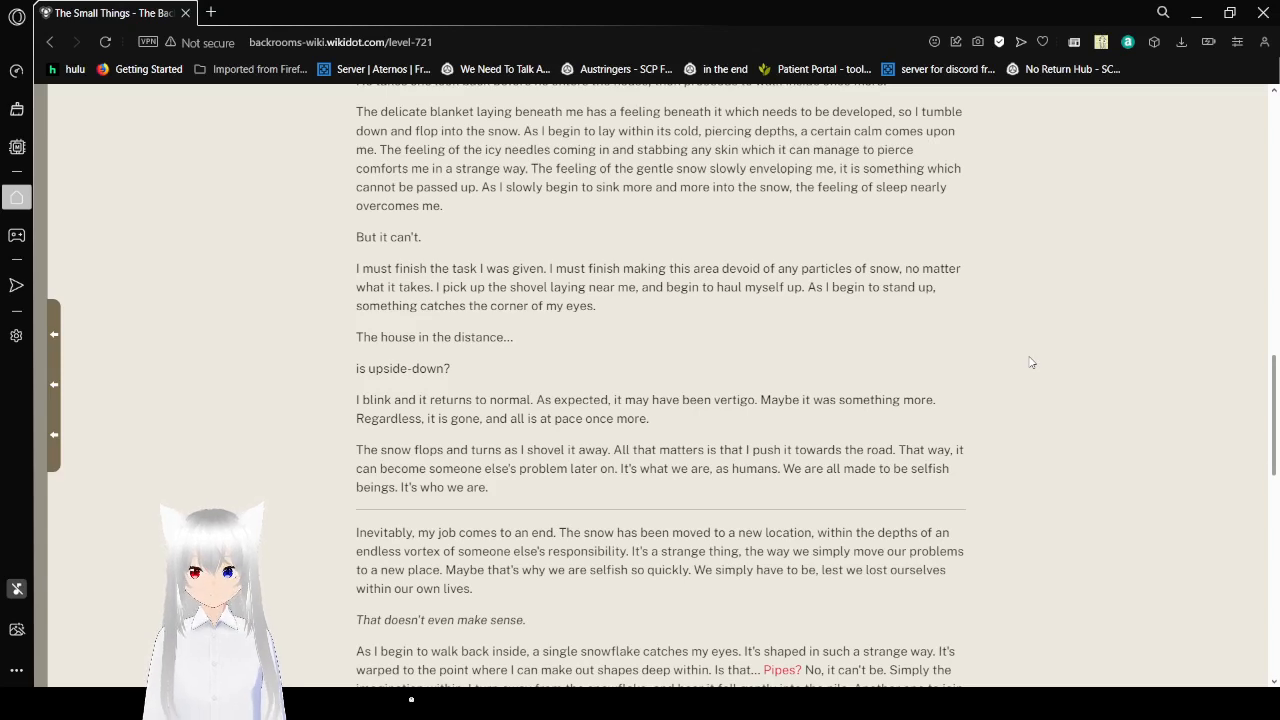
Step: Scroll through the kitchen, hot cocoa and stray cat passages, opening 'Pipes?' as a Level 2 tab
{"action": "scroll", "scroll_direction": "down", "scroll_amount": 3}
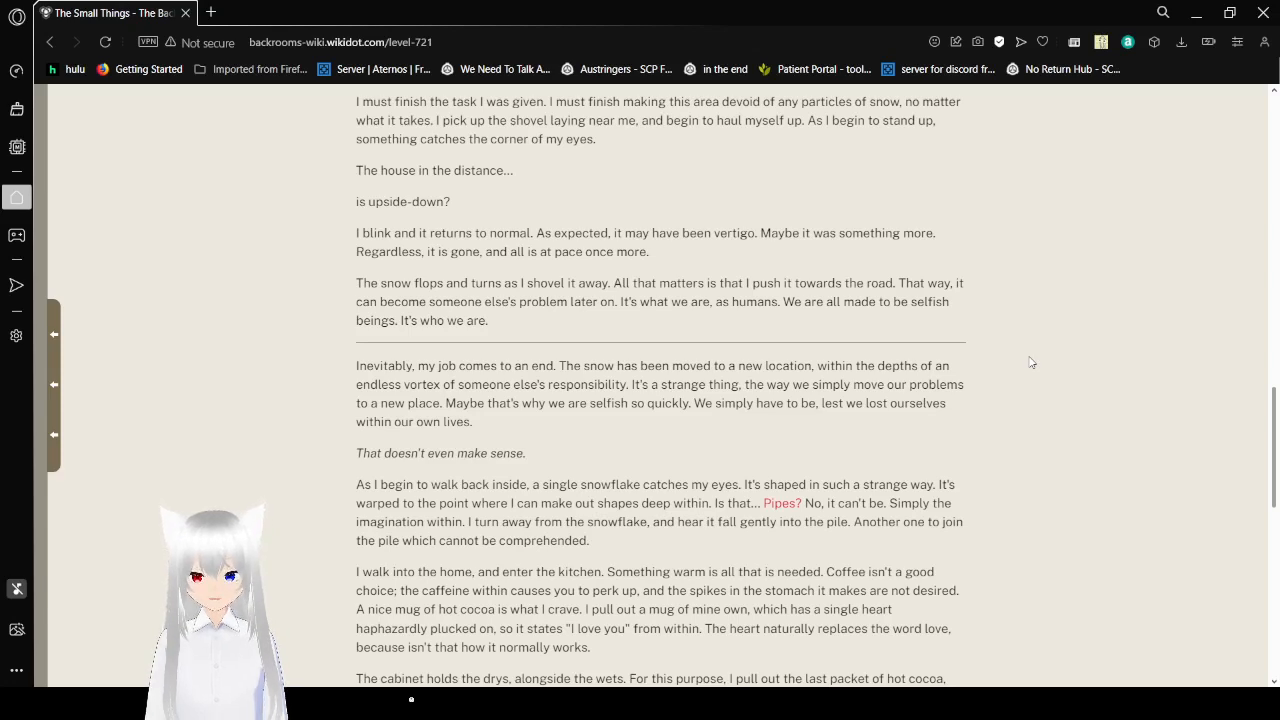
{"action": "scroll", "scroll_direction": "down", "scroll_amount": 3}
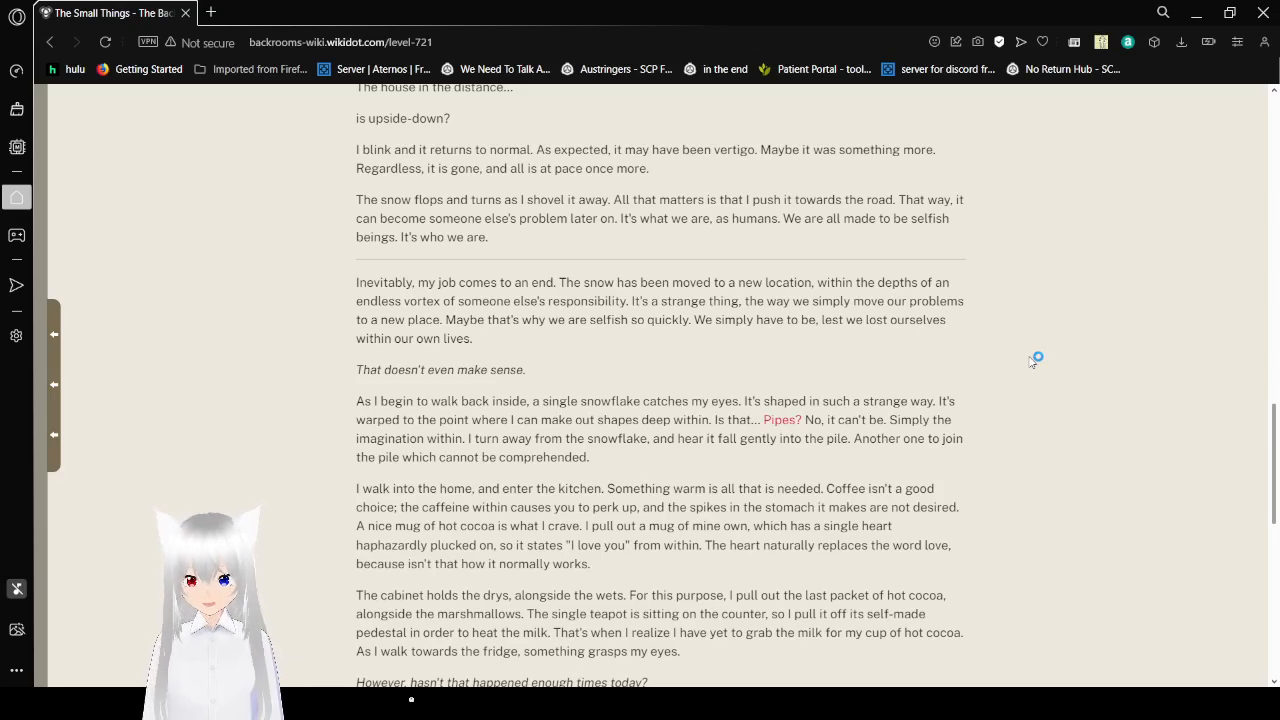
{"action": "scroll", "scroll_direction": "down", "scroll_amount": 3}
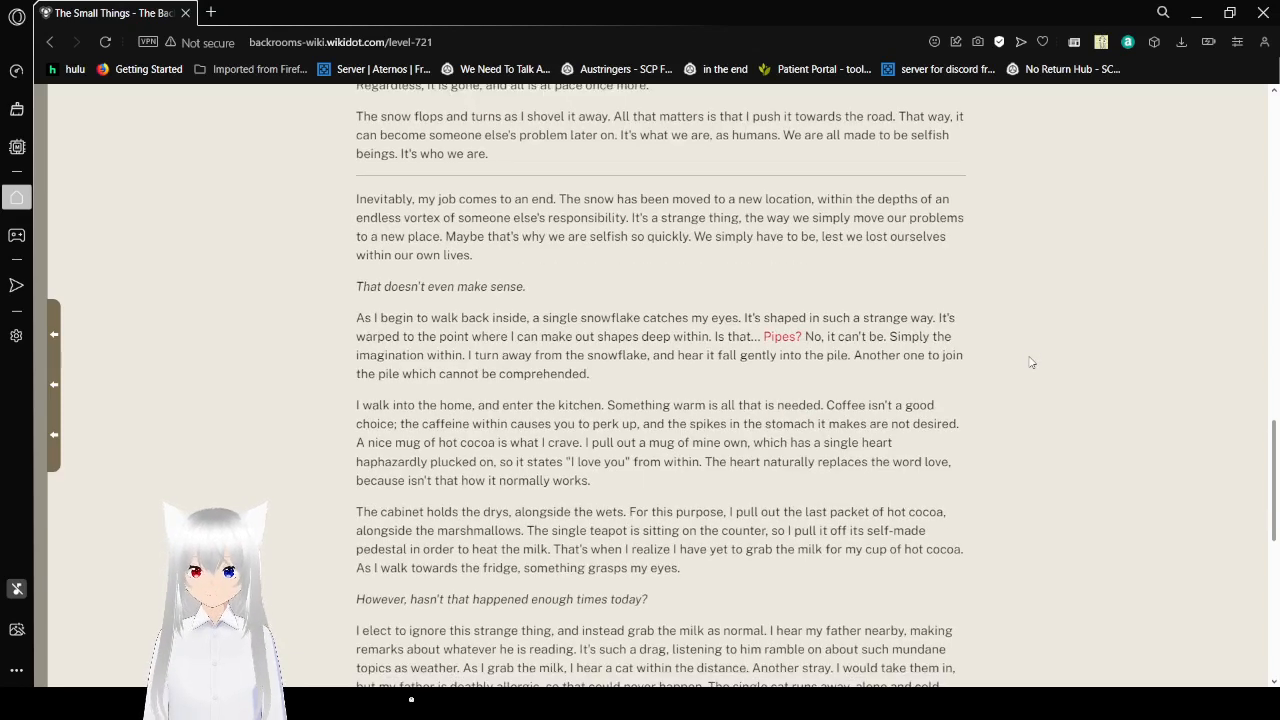
{"action": "scroll", "scroll_direction": "down", "scroll_amount": 3}
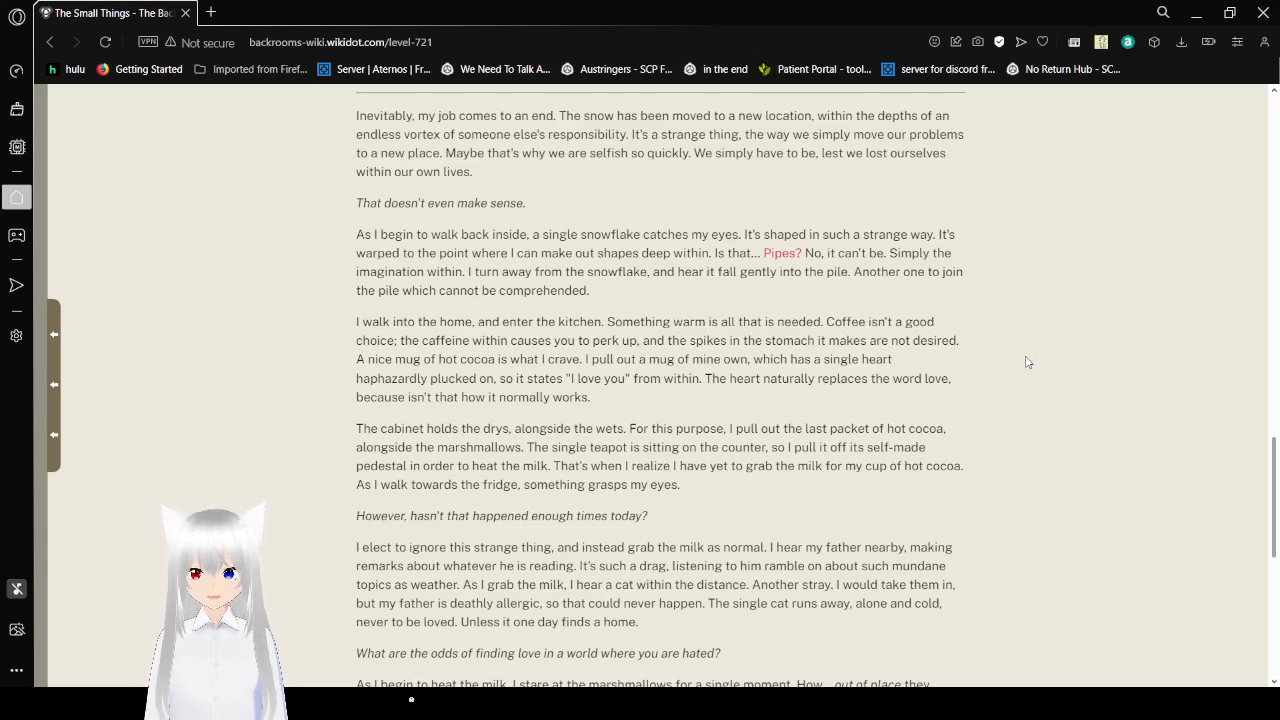
{"action": "scroll", "scroll_direction": "down", "scroll_amount": 3}
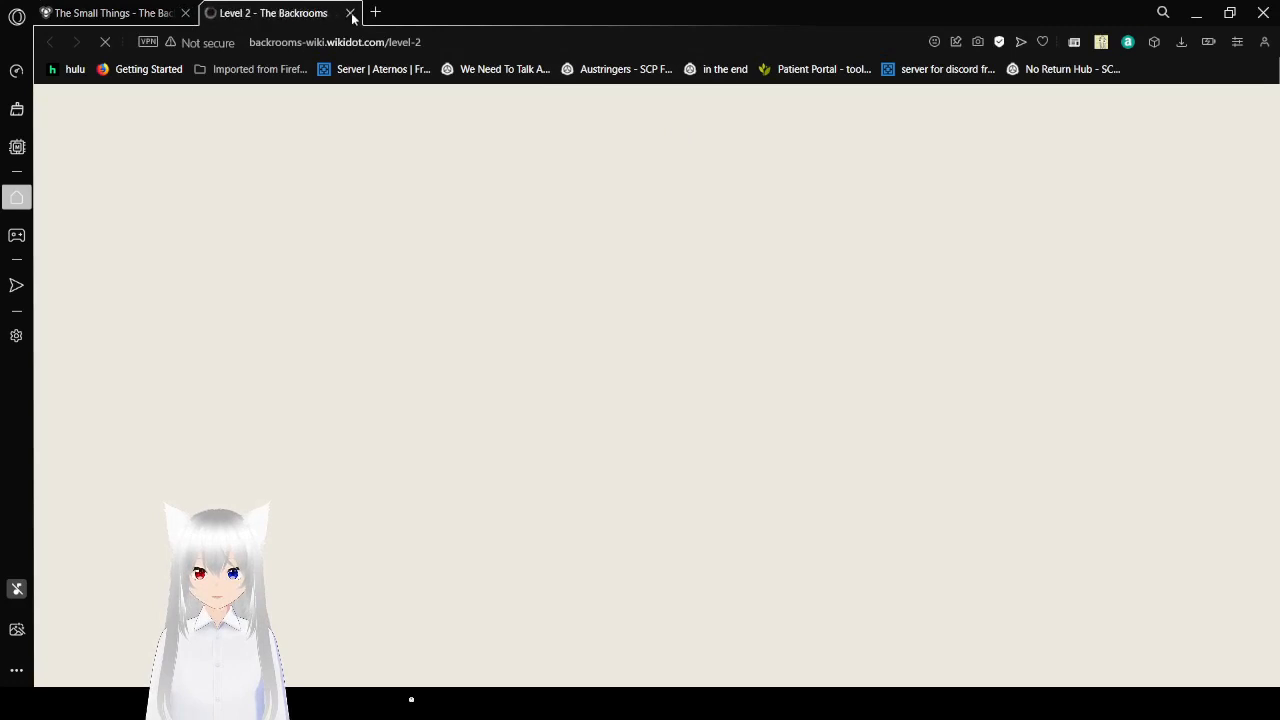
Step: Close the Level 2 tab and scroll Level 721's tale to its ending where the snow turns purple
{"action": "left_click", "coordinate": [350, 13]}
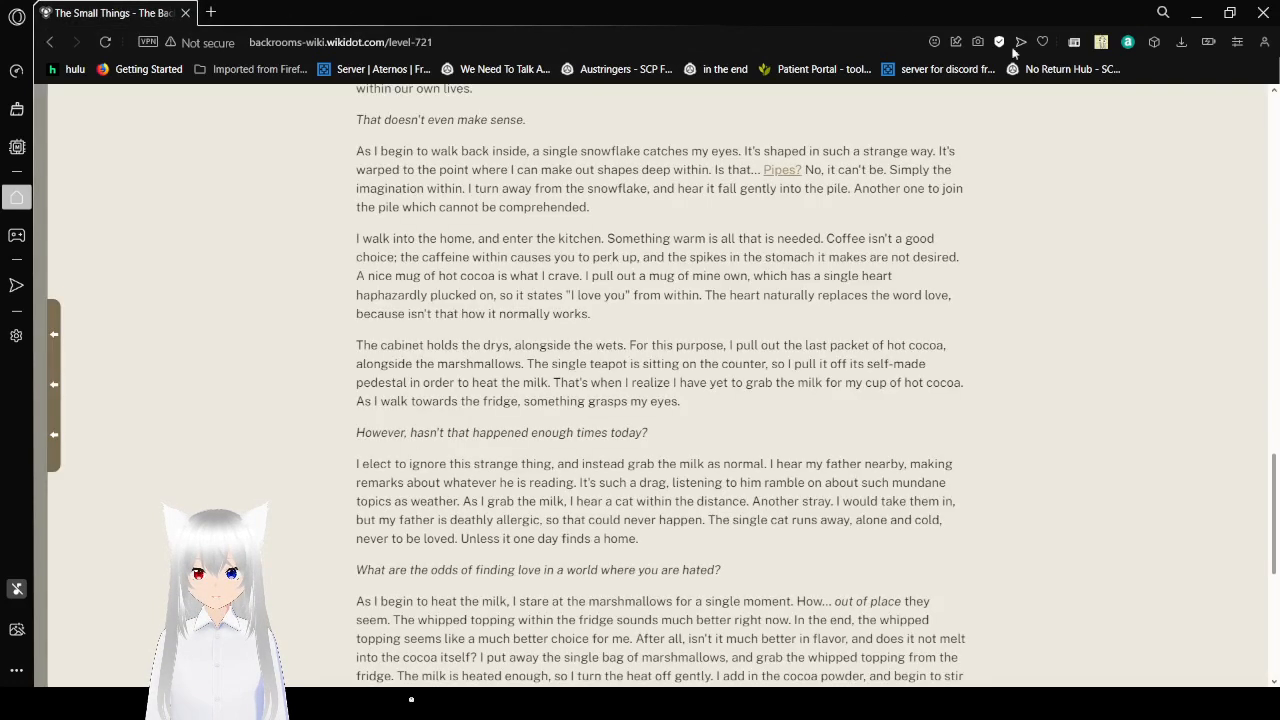
{"action": "scroll", "scroll_direction": "down", "scroll_amount": 3}
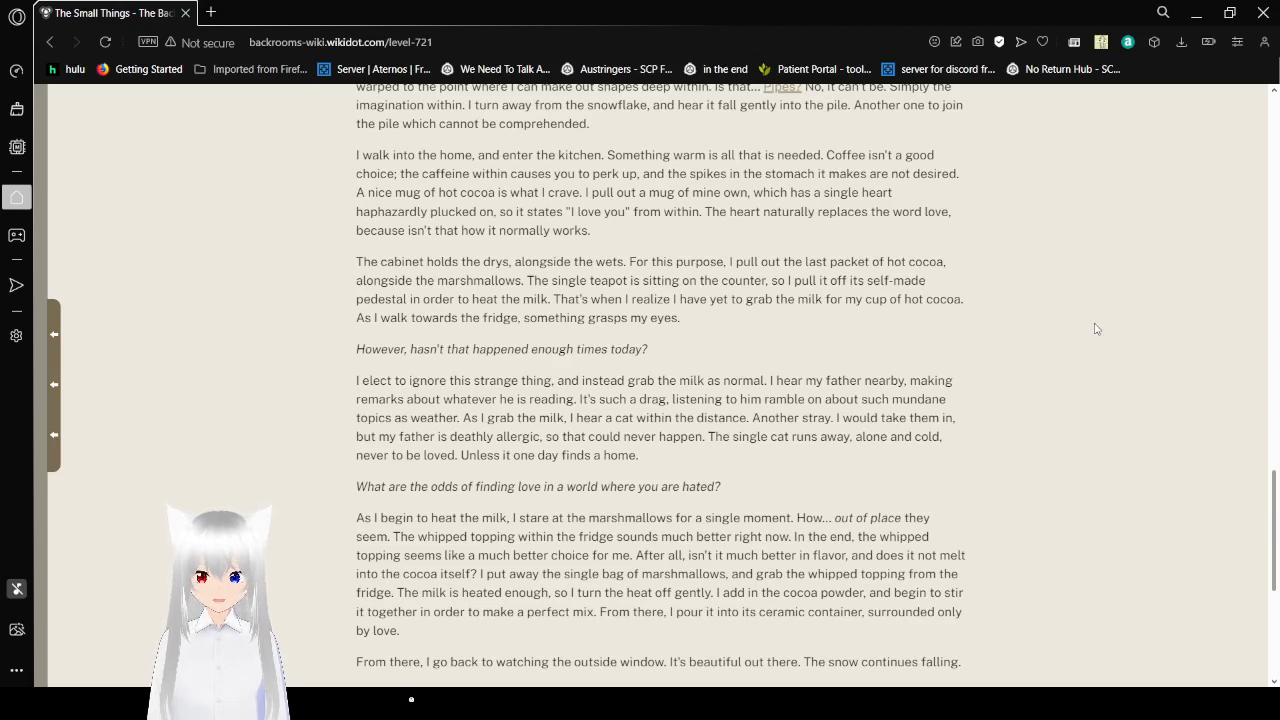
{"action": "scroll", "scroll_direction": "down", "scroll_amount": 3}
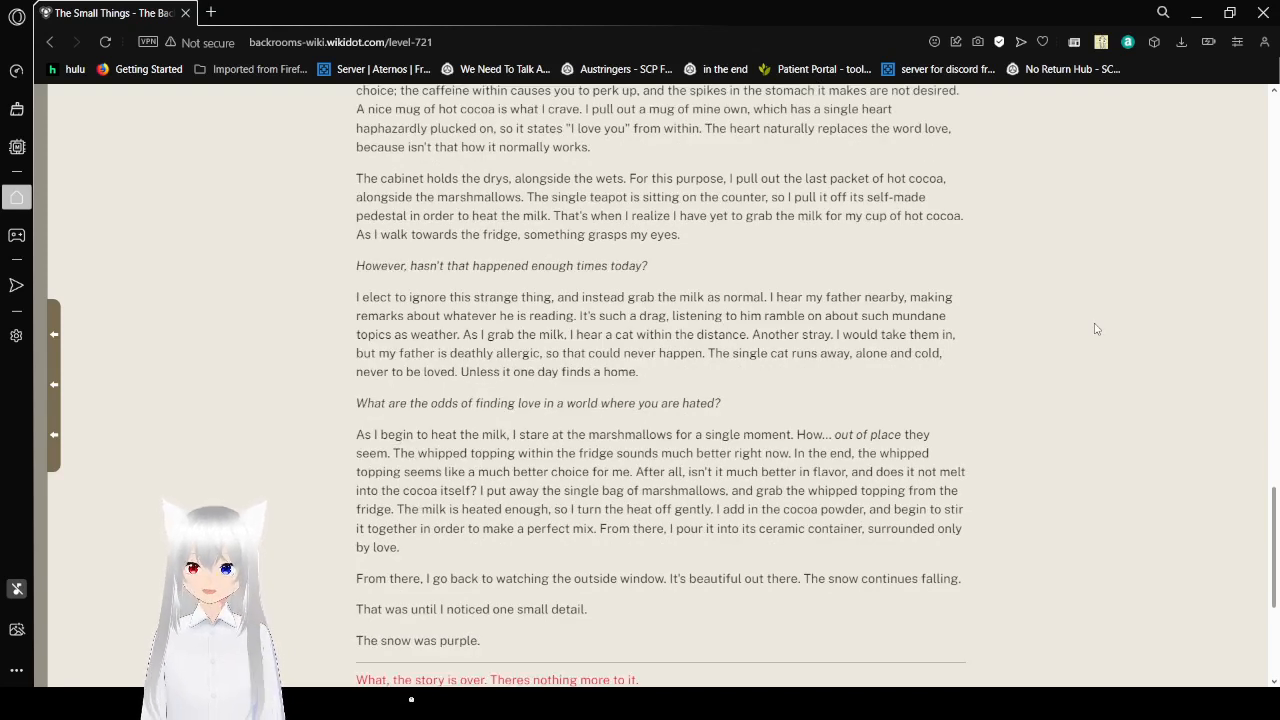
{"action": "scroll", "scroll_direction": "down", "scroll_amount": 3}
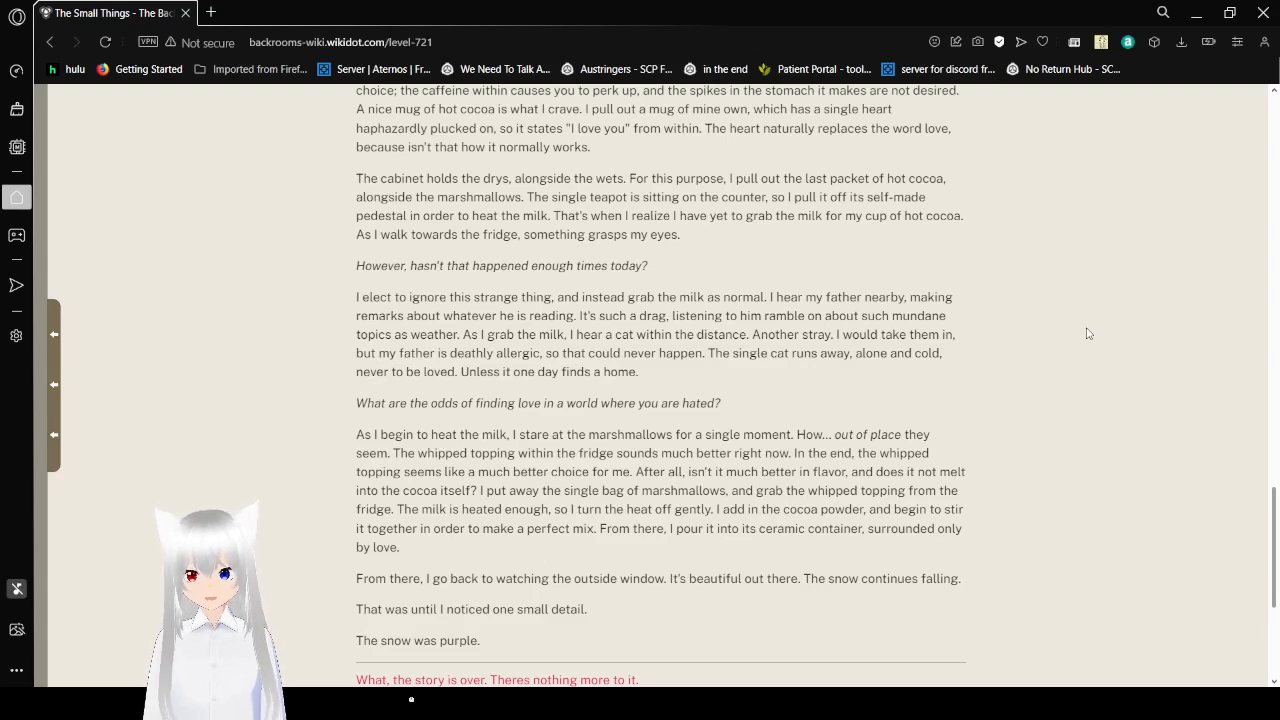
{"action": "scroll", "scroll_direction": "down", "scroll_amount": 3}
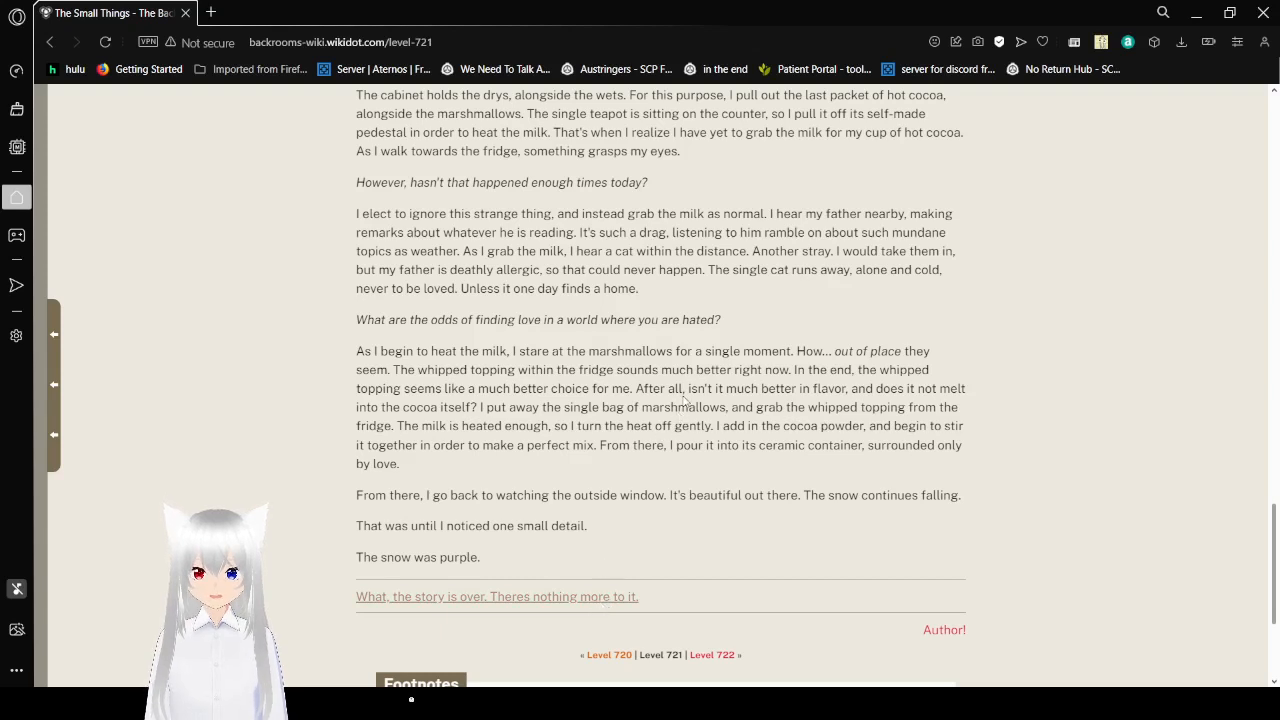
{"action": "left_click", "coordinate": [210, 12]}
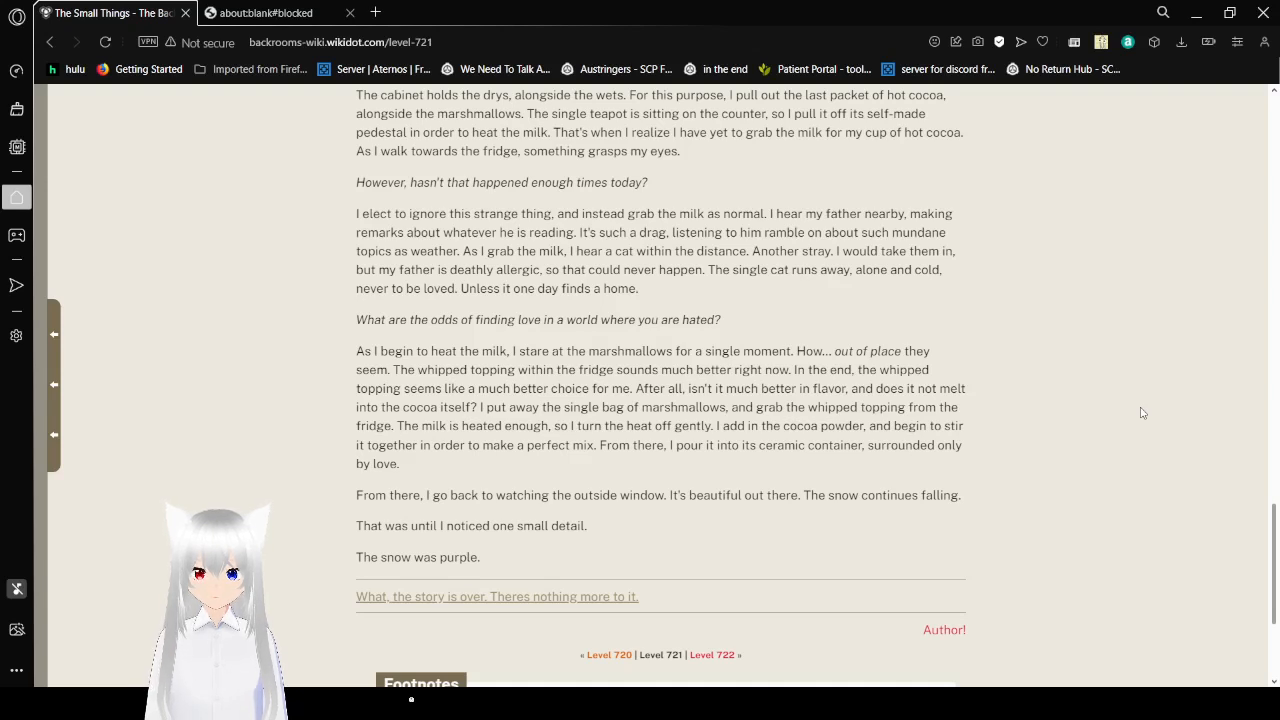
{"action": "scroll", "scroll_direction": "down", "scroll_amount": 3}
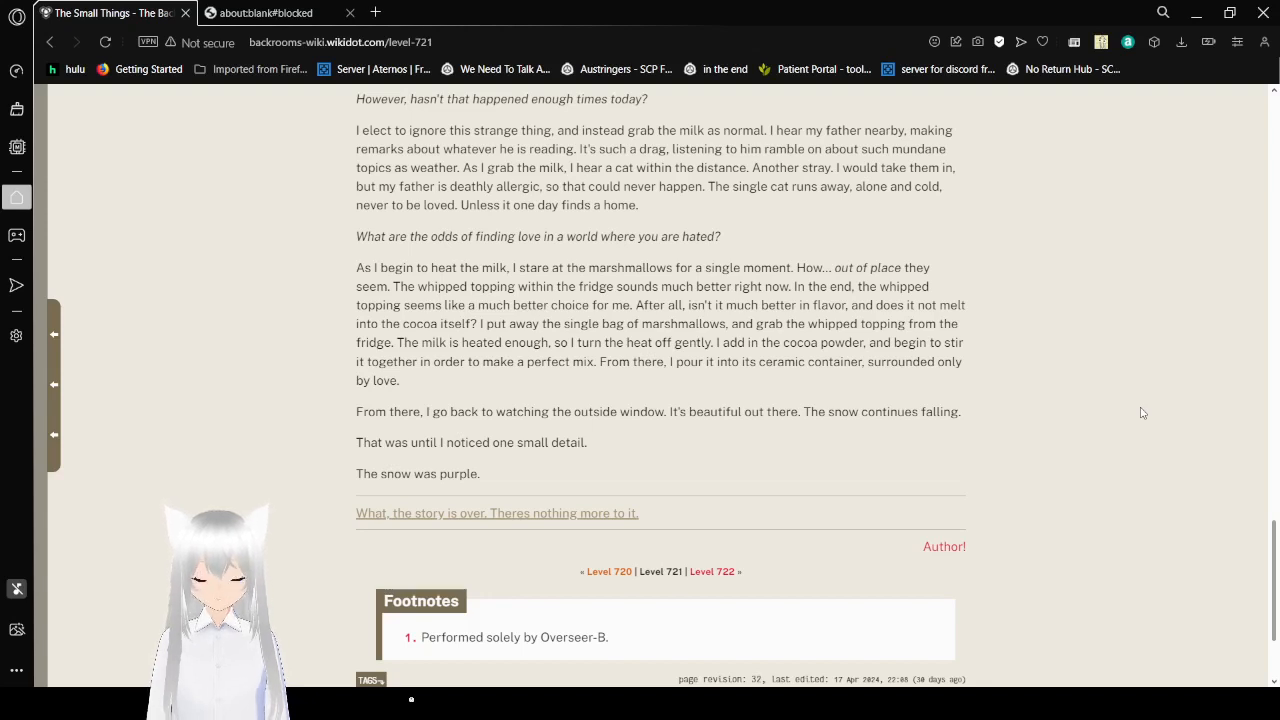
{"action": "scroll", "scroll_direction": "down", "scroll_amount": 3}
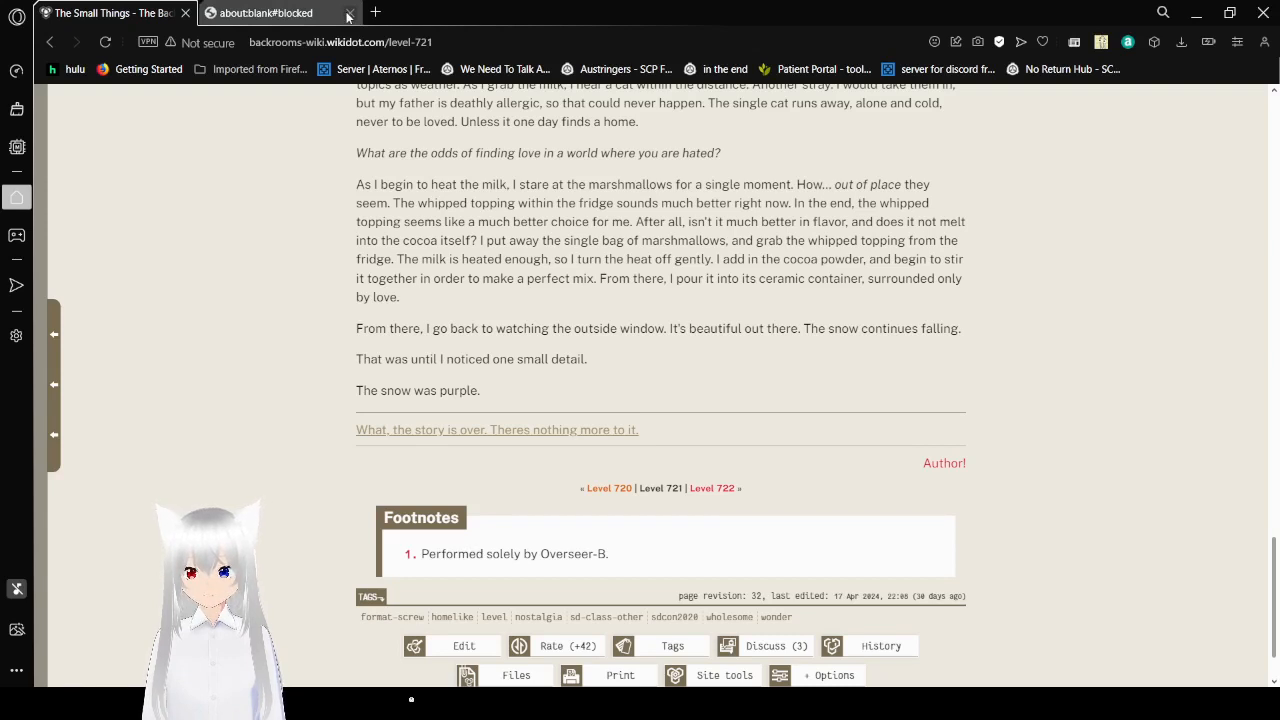
{"action": "left_click", "coordinate": [348, 13]}
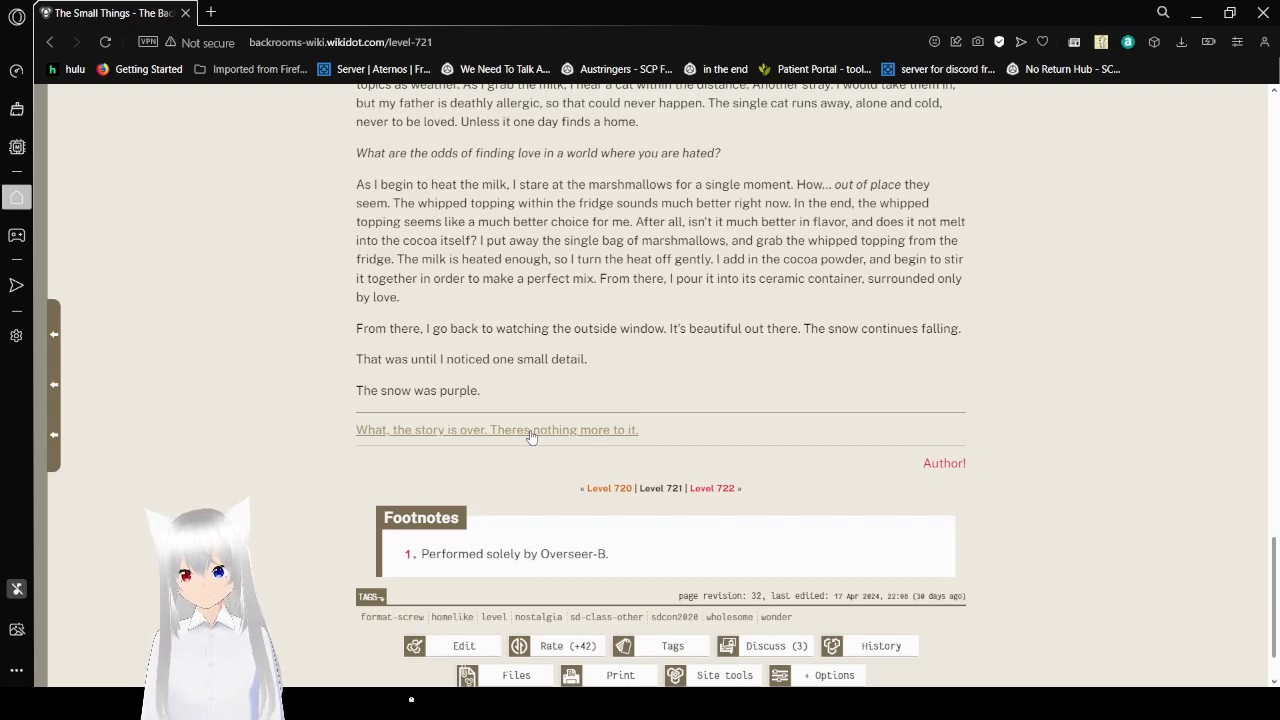
Step: Reveal the hidden Level 721 document and scroll through its room description
{"action": "left_click", "coordinate": [497, 429]}
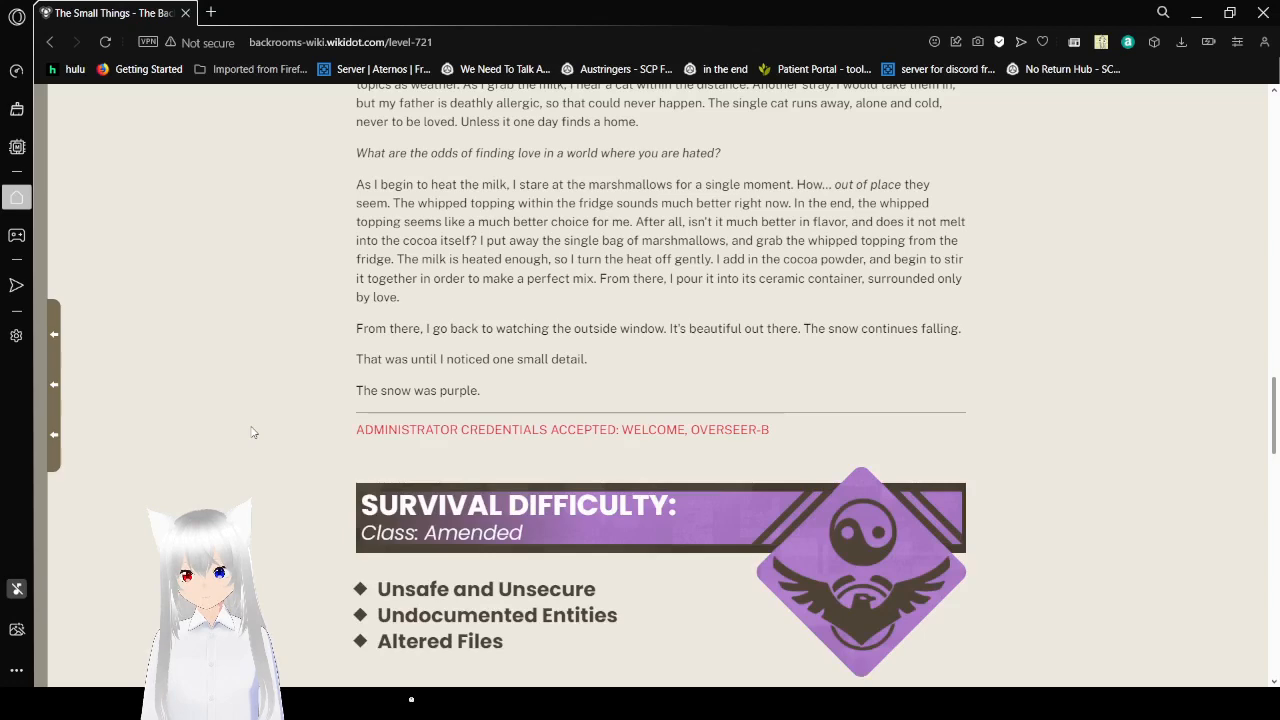
{"action": "scroll", "scroll_direction": "down", "scroll_amount": 3}
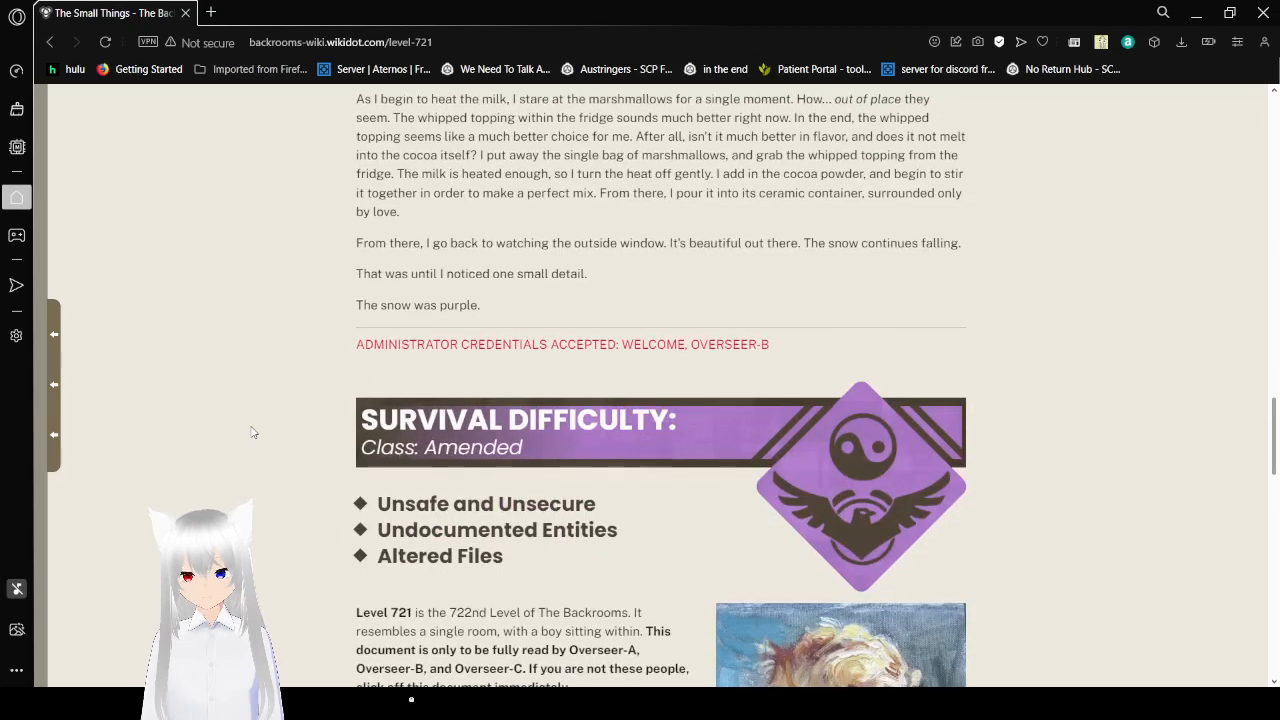
{"action": "scroll", "scroll_direction": "down", "scroll_amount": 3}
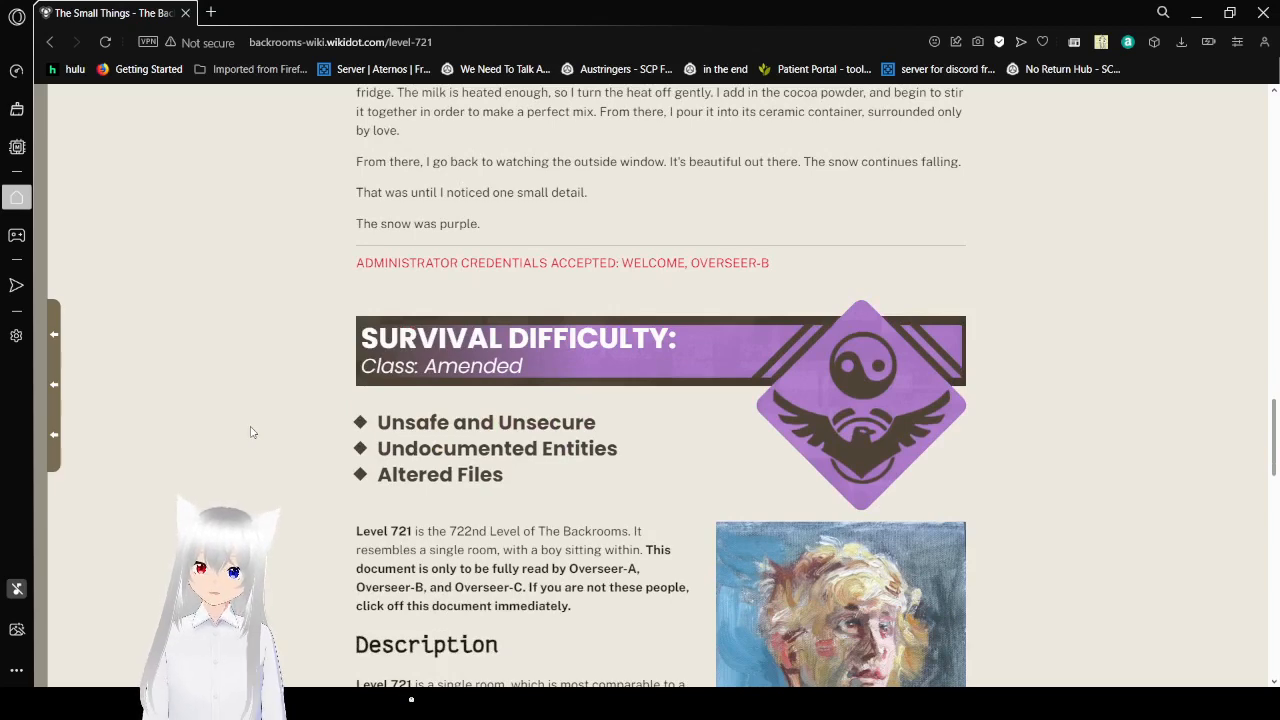
{"action": "scroll", "scroll_direction": "down", "scroll_amount": 3}
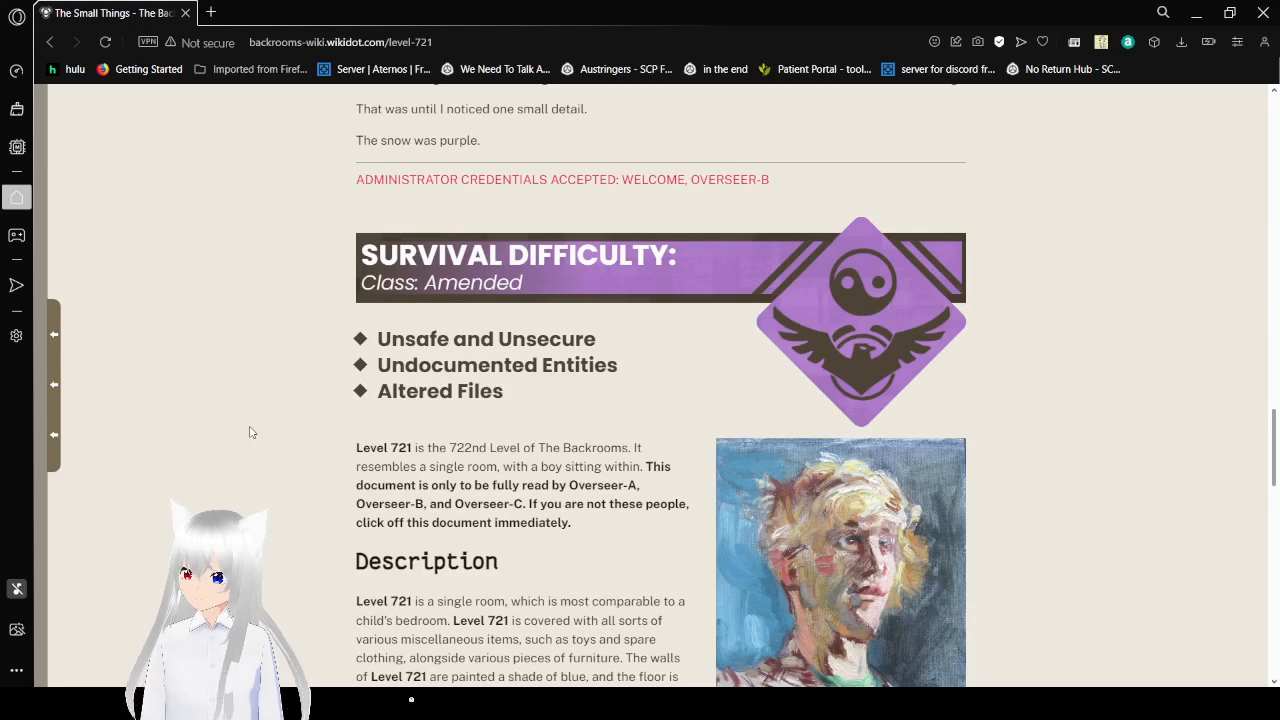
{"action": "scroll", "scroll_direction": "down", "scroll_amount": 3}
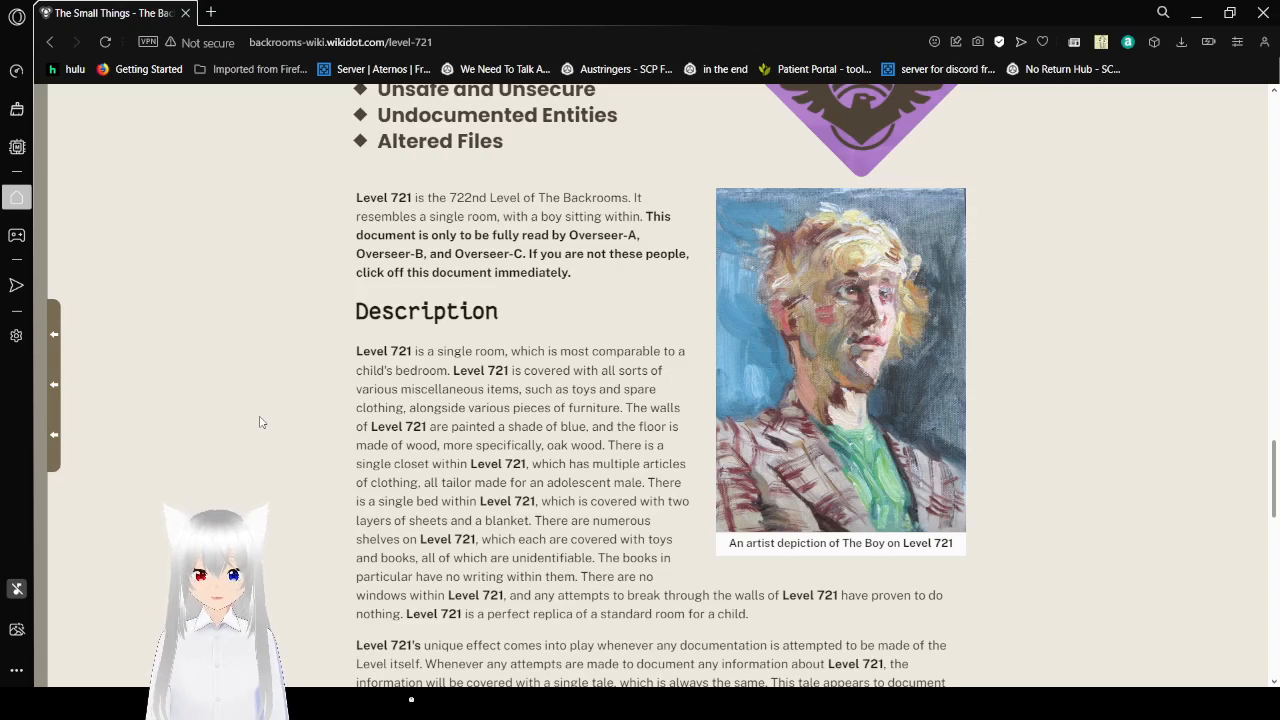
Step: Scroll through the corrupting-documentation effect until the Discovery section's opening paragraph shows
{"action": "scroll", "scroll_direction": "down", "scroll_amount": 3}
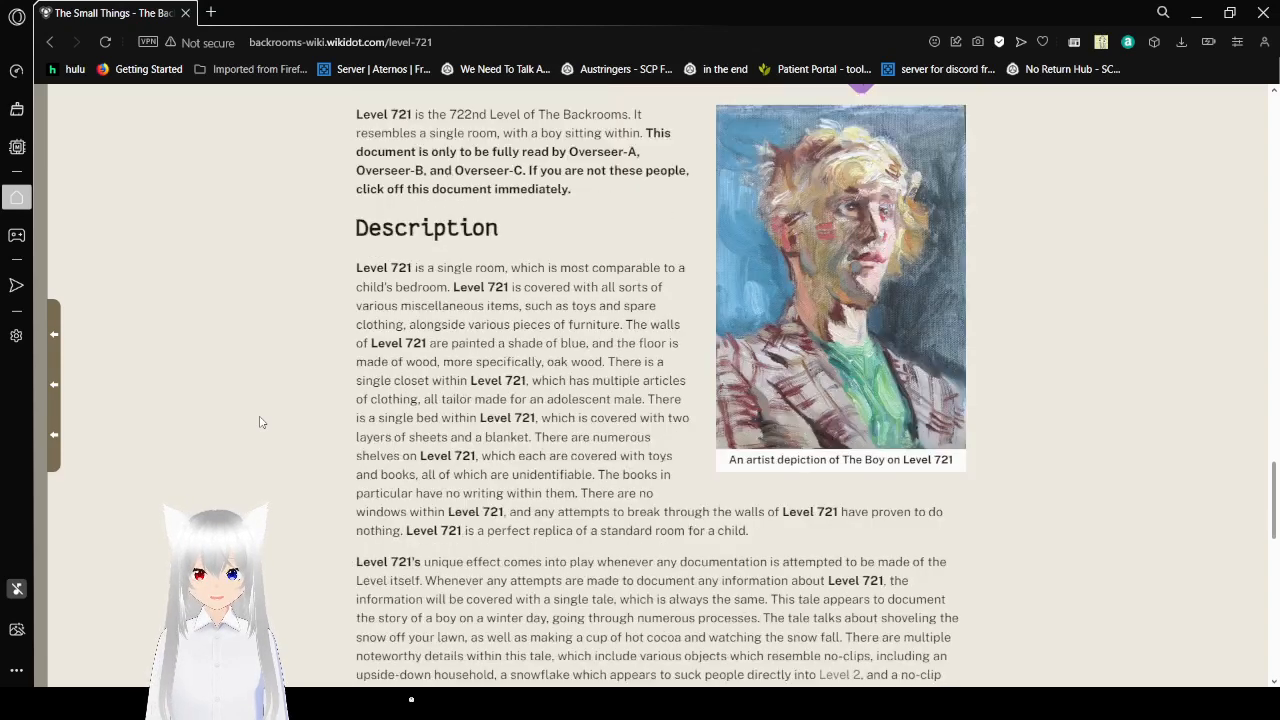
{"action": "scroll", "scroll_direction": "down", "scroll_amount": 3}
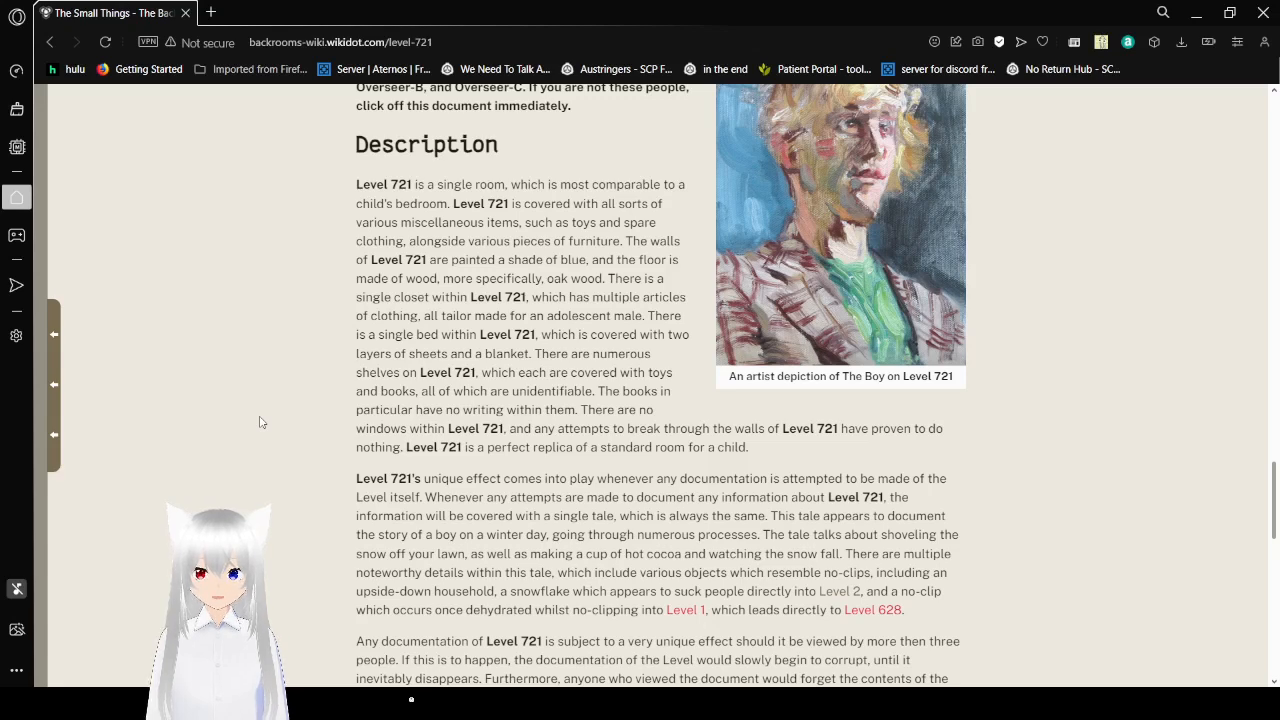
{"action": "scroll", "scroll_direction": "down", "scroll_amount": 3}
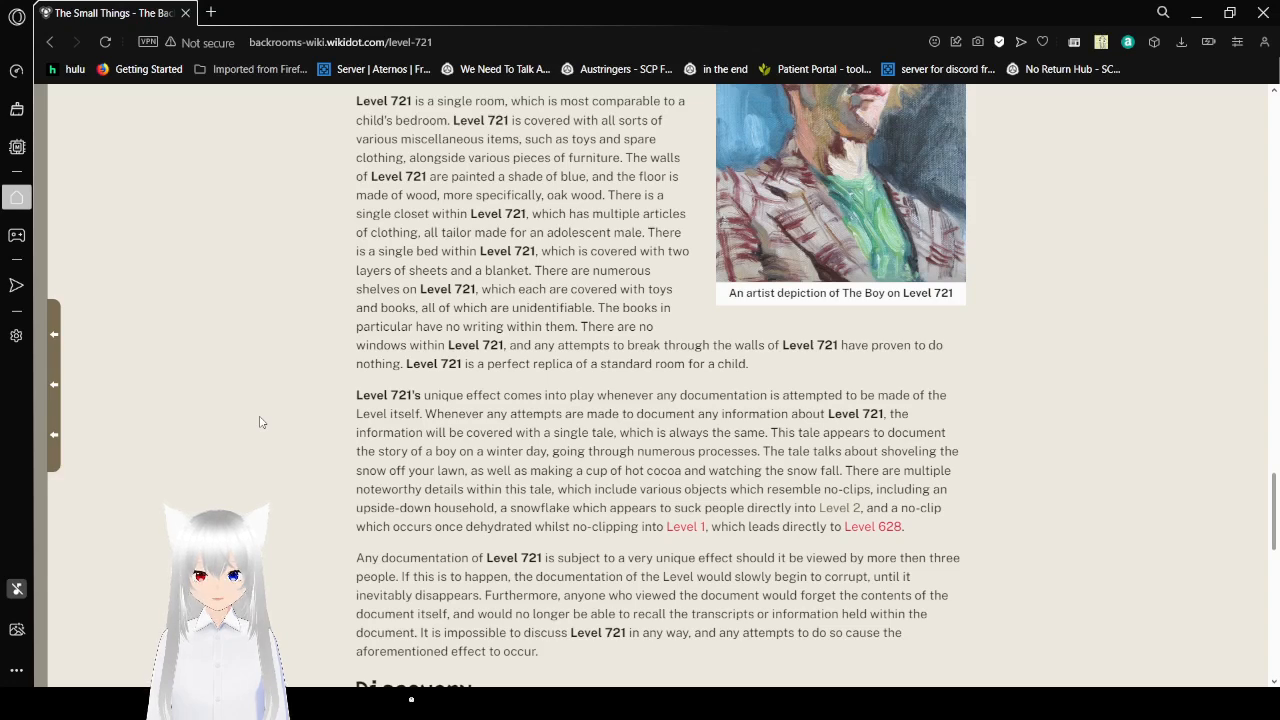
{"action": "scroll", "scroll_direction": "down", "scroll_amount": 3}
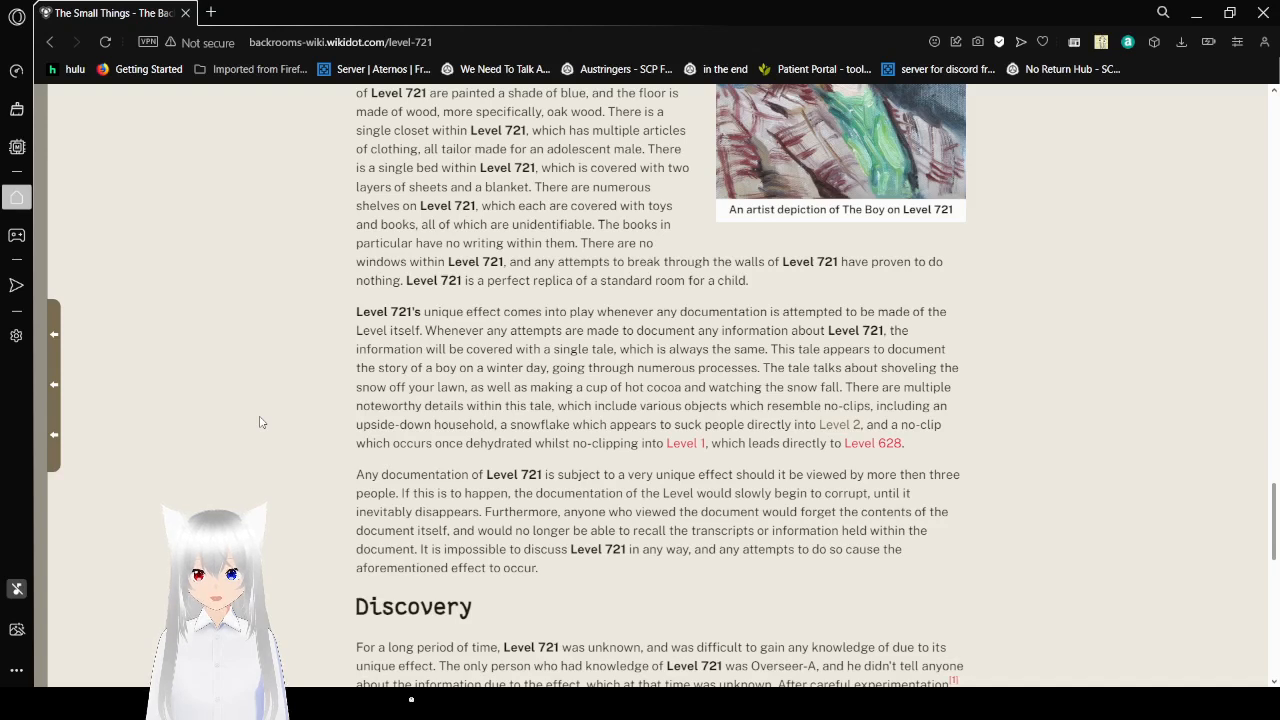
{"action": "mouse_move", "coordinate": [652, 490]}
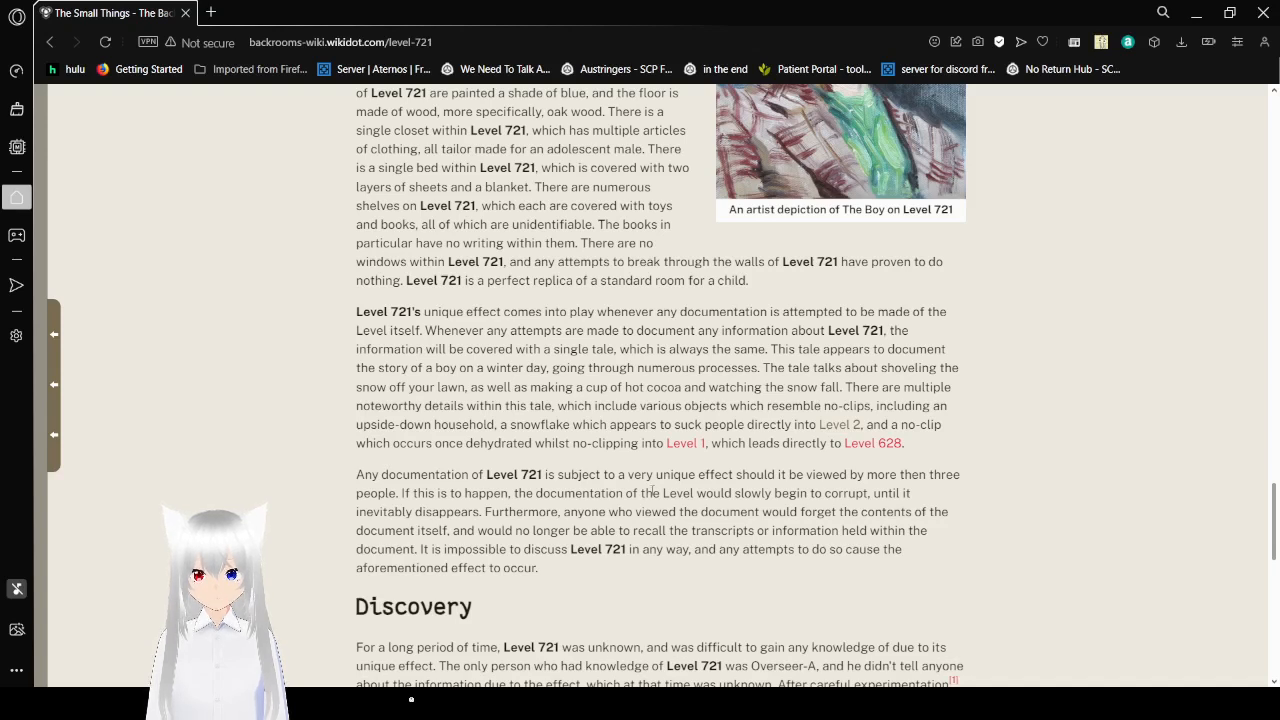
{"action": "mouse_move", "coordinate": [330, 371]}
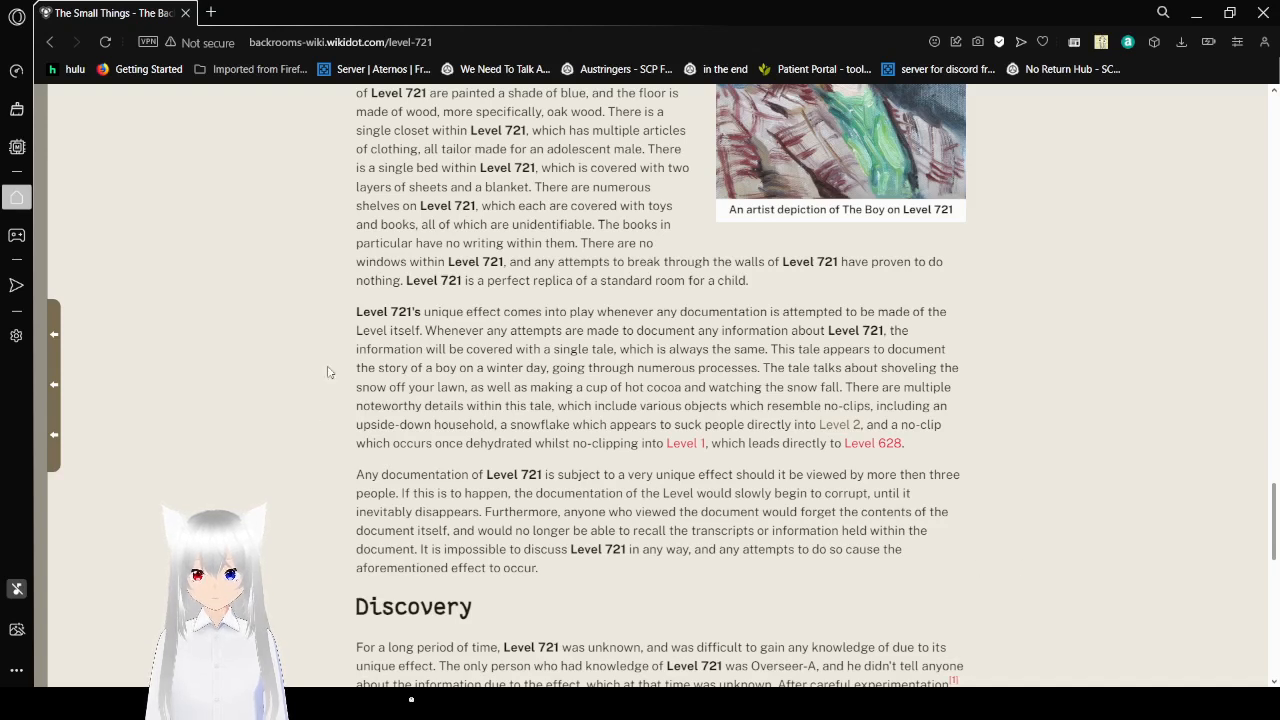
{"action": "mouse_move", "coordinate": [930, 643]}
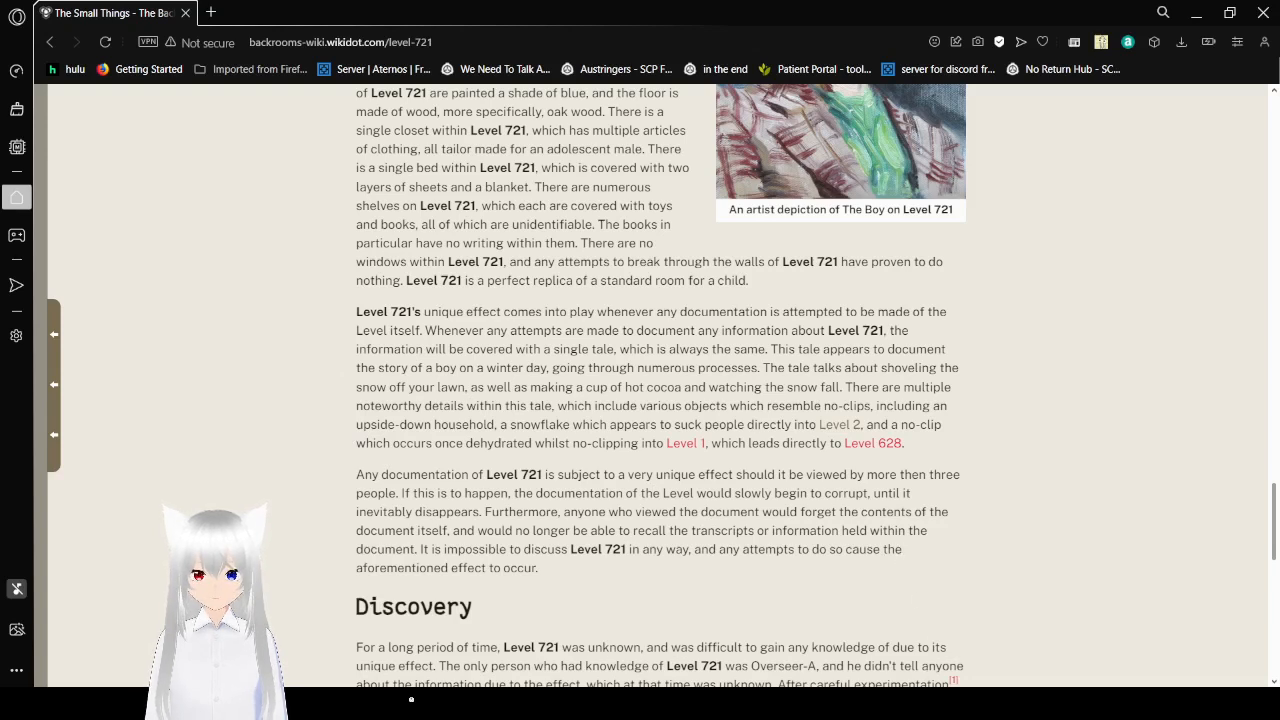
{"action": "mouse_move", "coordinate": [708, 570]}
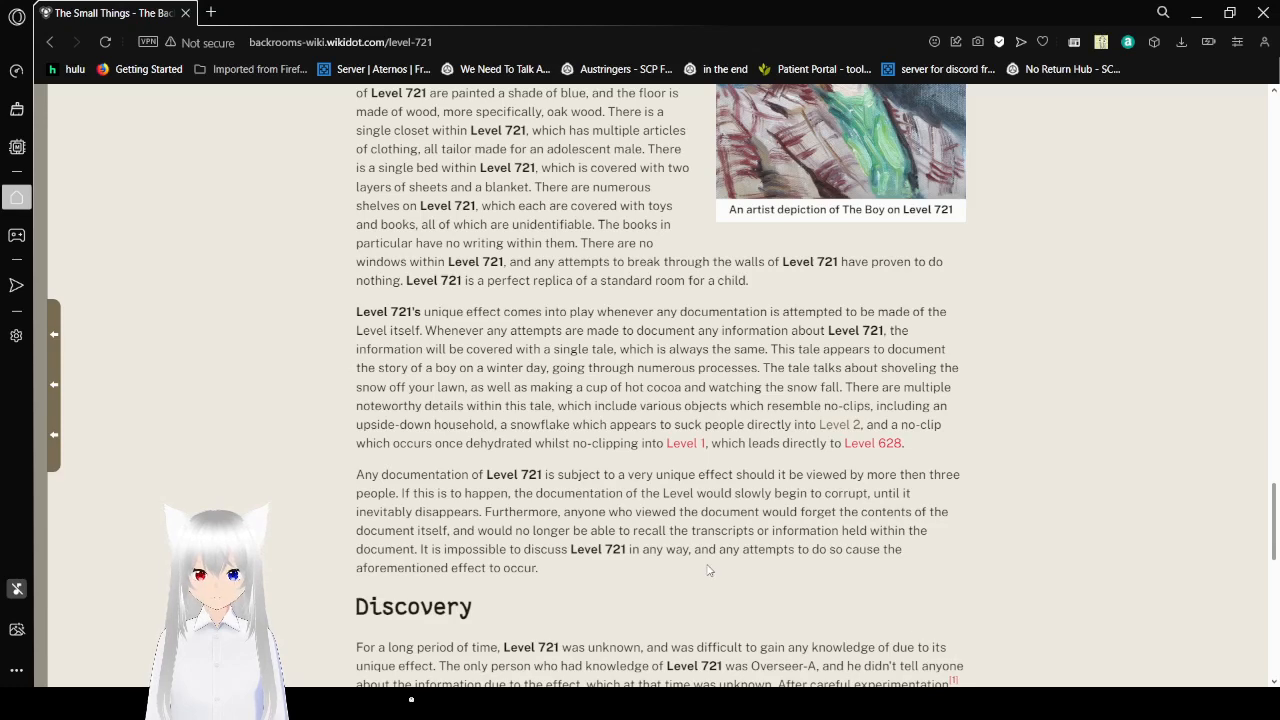
{"action": "mouse_move", "coordinate": [1068, 543]}
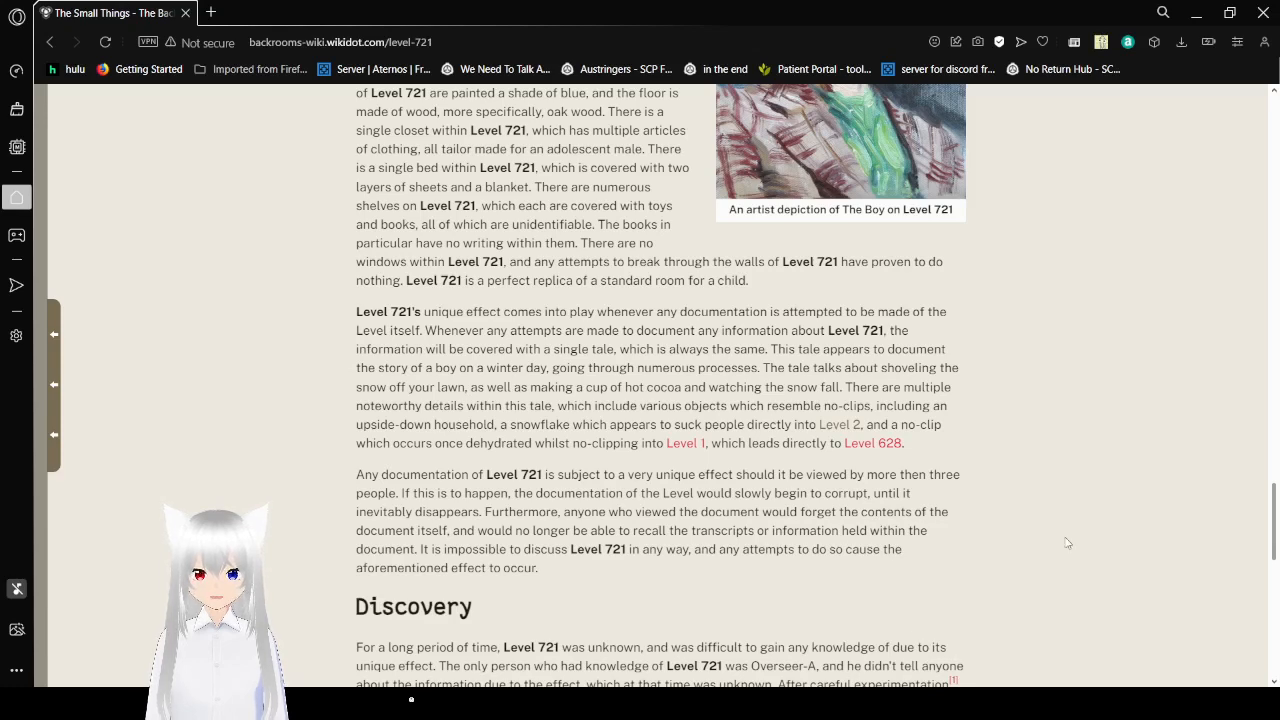
{"action": "scroll", "scroll_direction": "down", "scroll_amount": 3}
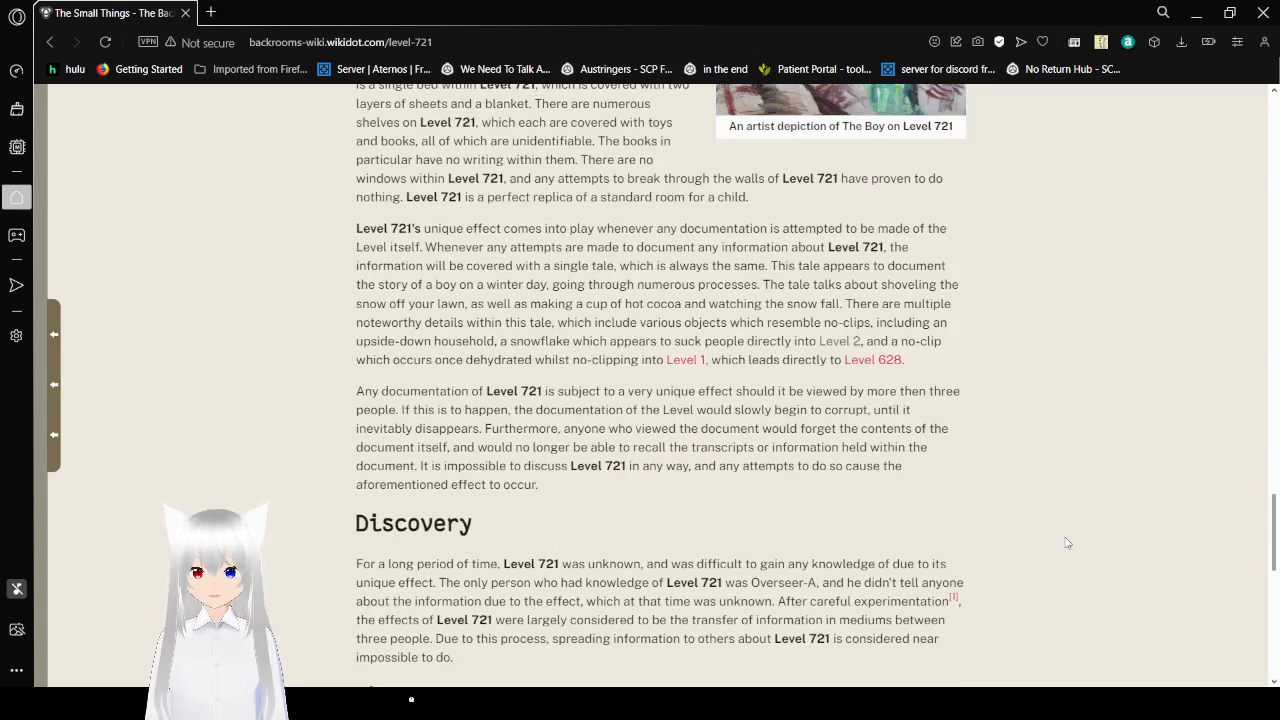
Step: Scroll through Discovery until The Boy heading and its entity paragraph are visible
{"action": "scroll", "scroll_direction": "down", "scroll_amount": 3}
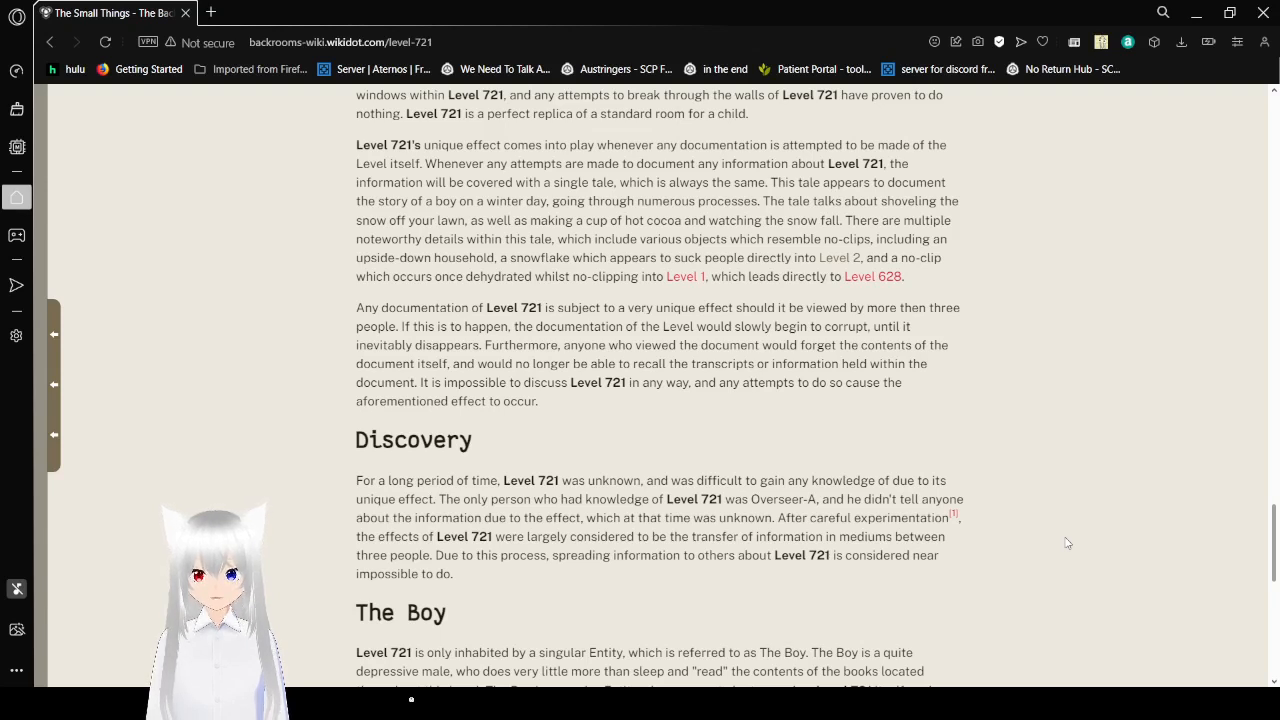
{"action": "scroll", "scroll_direction": "down", "scroll_amount": 3}
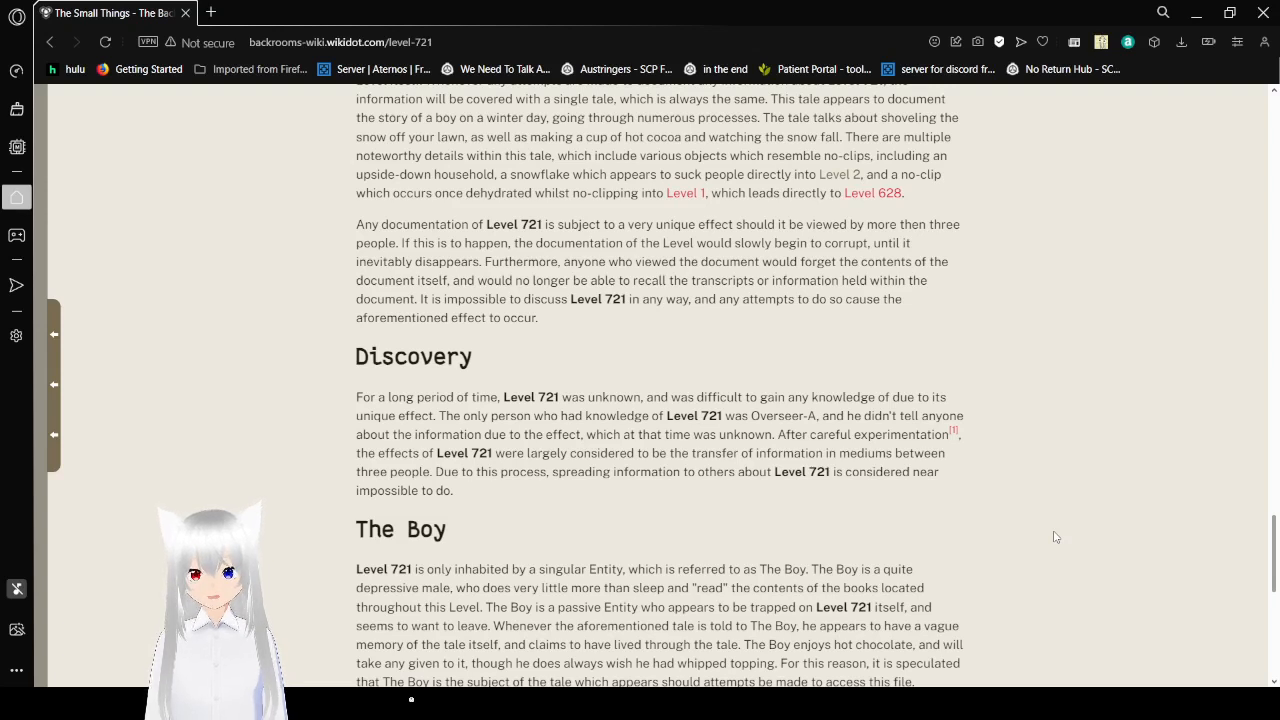
Step: Check Discovery footnote [1], then scroll through The Boy to Bases, Communities, and Outposts and Entrances
{"action": "scroll", "scroll_direction": "down", "scroll_amount": 3}
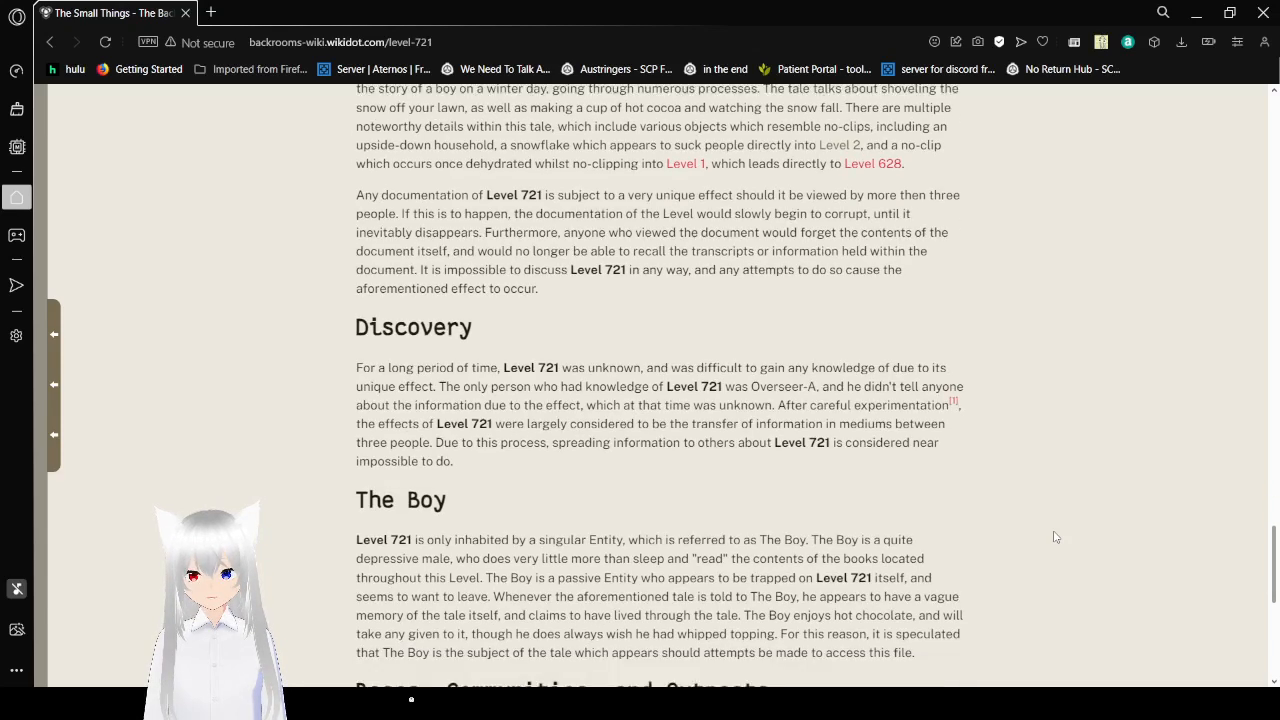
{"action": "scroll", "scroll_direction": "down", "scroll_amount": 3}
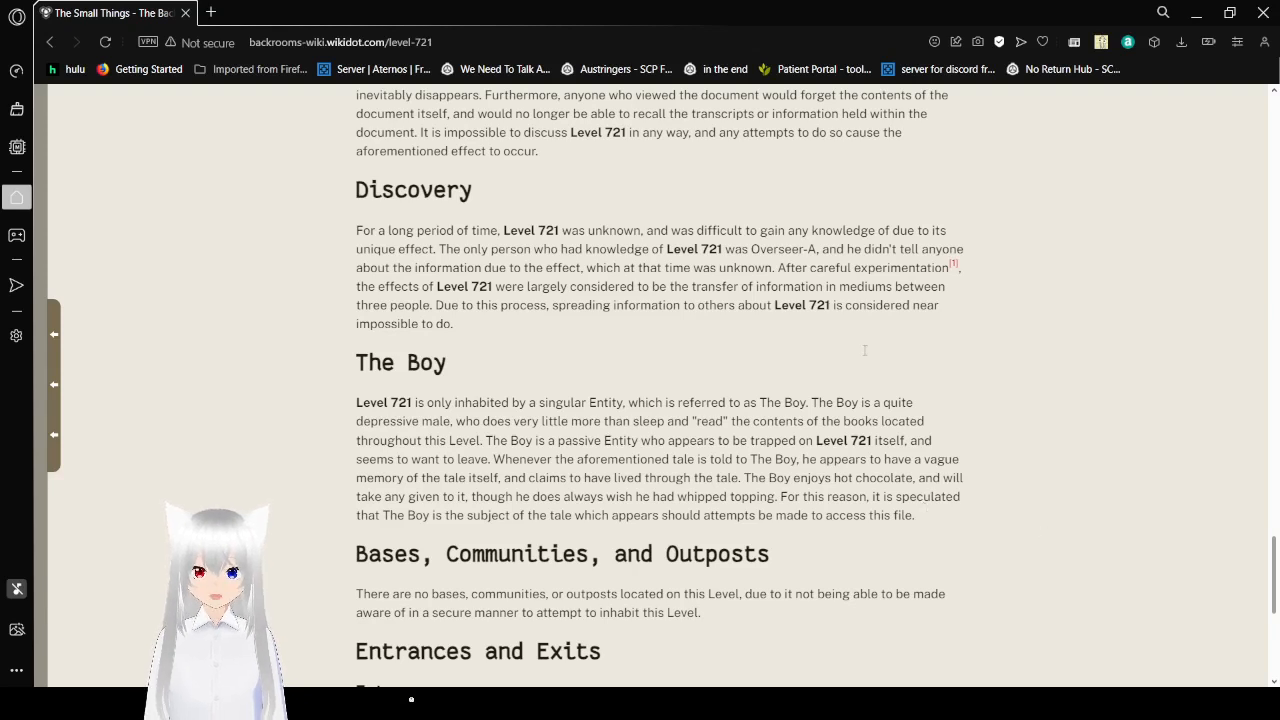
{"action": "mouse_move", "coordinate": [953, 265]}
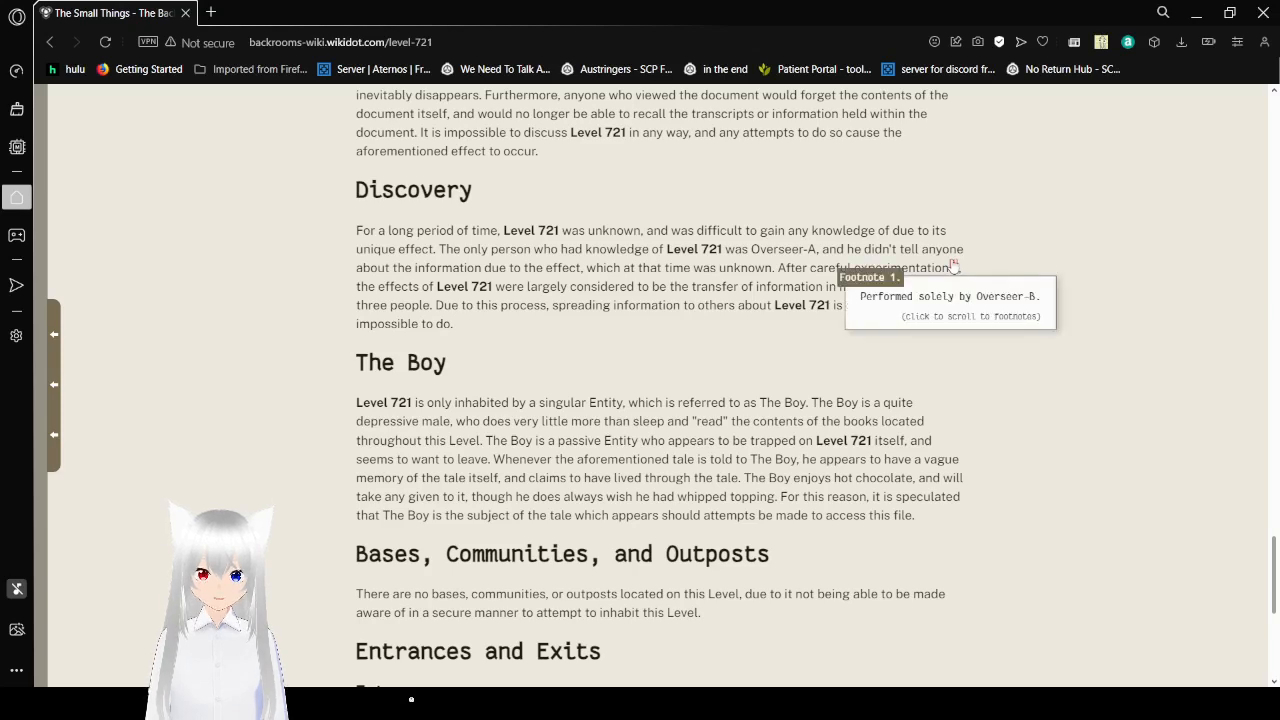
{"action": "scroll", "scroll_direction": "down", "scroll_amount": 3}
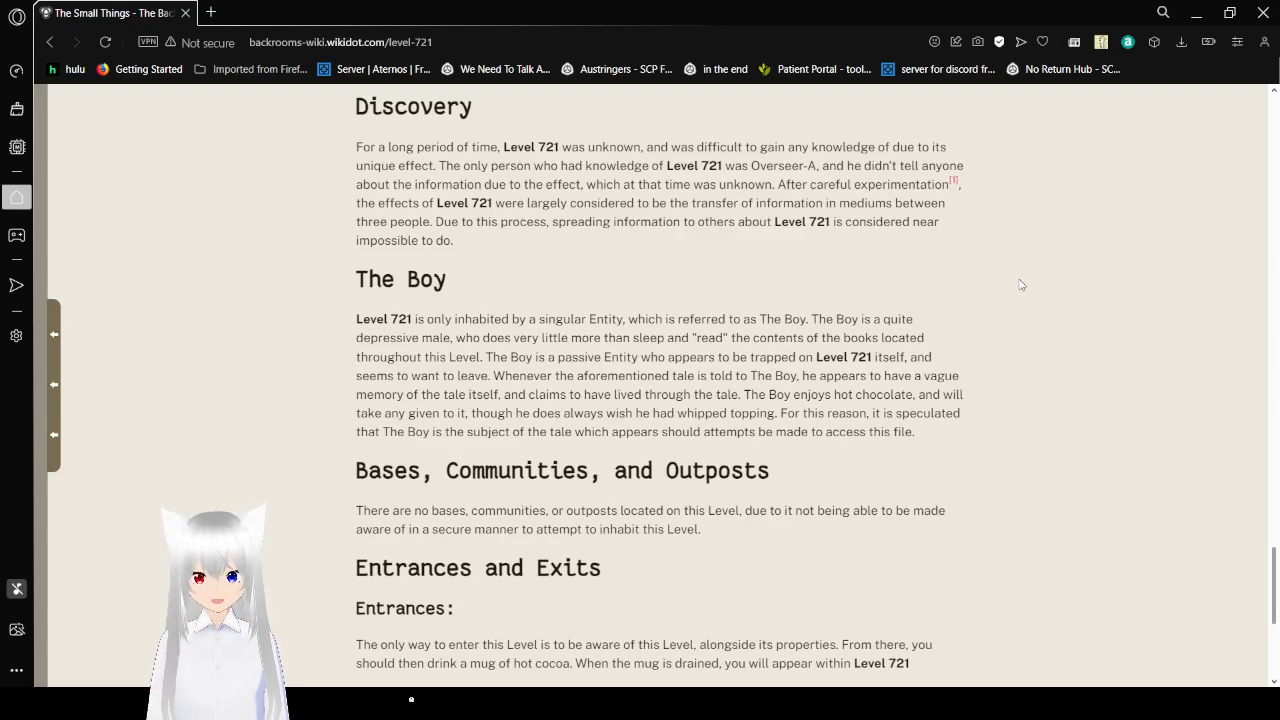
Step: Scroll past the exit to Level 57 to the author credit, level navigation and Footnotes header
{"action": "scroll", "scroll_direction": "down", "scroll_amount": 3}
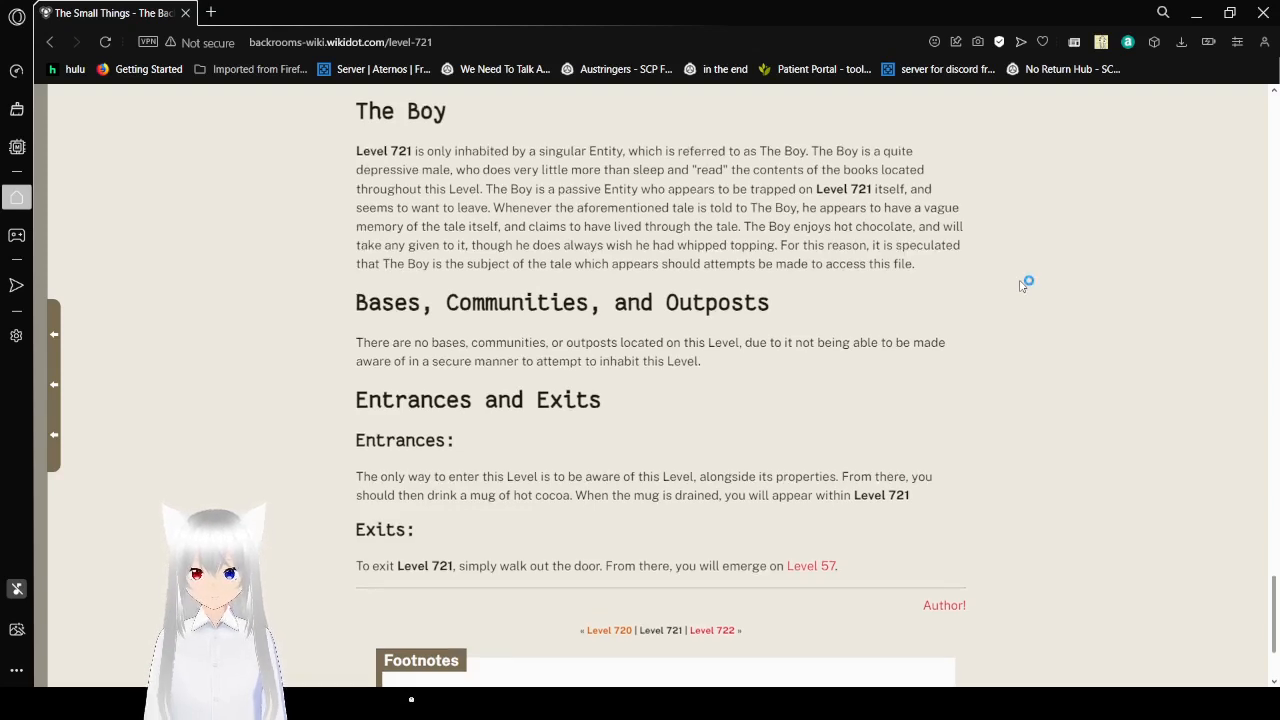
Step: Scroll to the bottom of the Level 721 article to view the Footnotes box and page tags
{"action": "scroll", "scroll_direction": "down", "scroll_amount": 3}
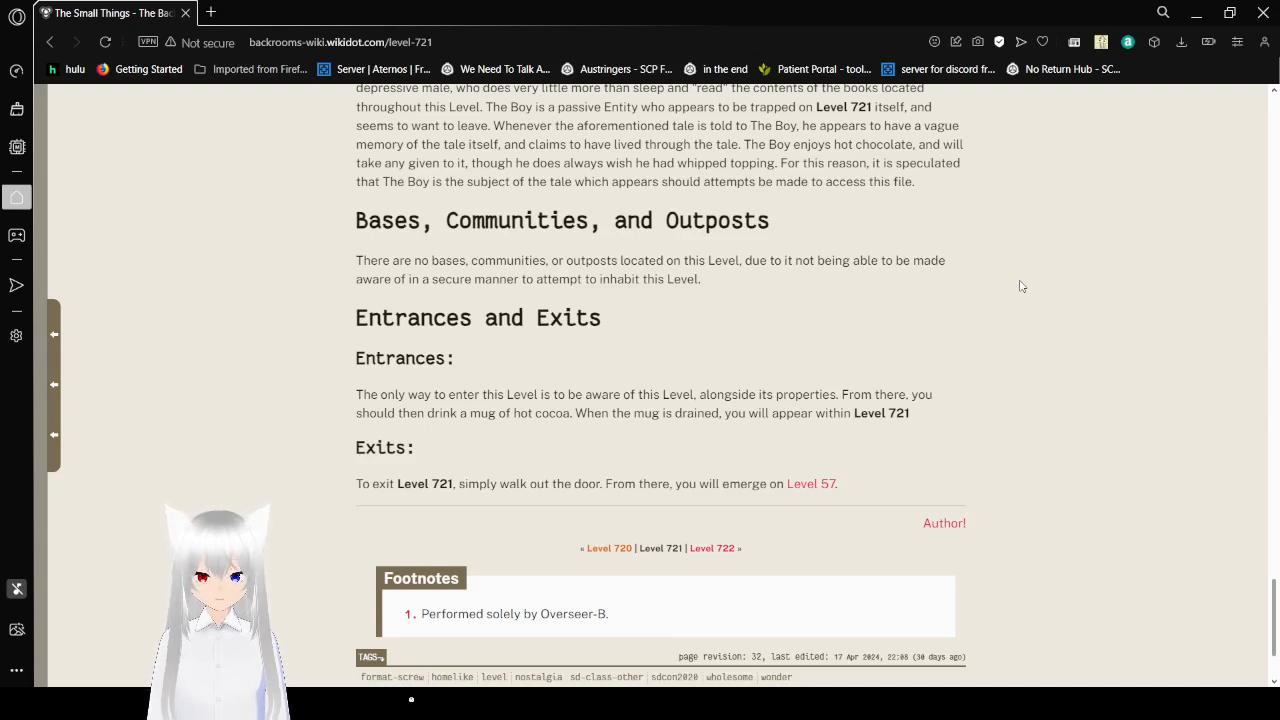
{"action": "mouse_move", "coordinate": [1031, 501]}
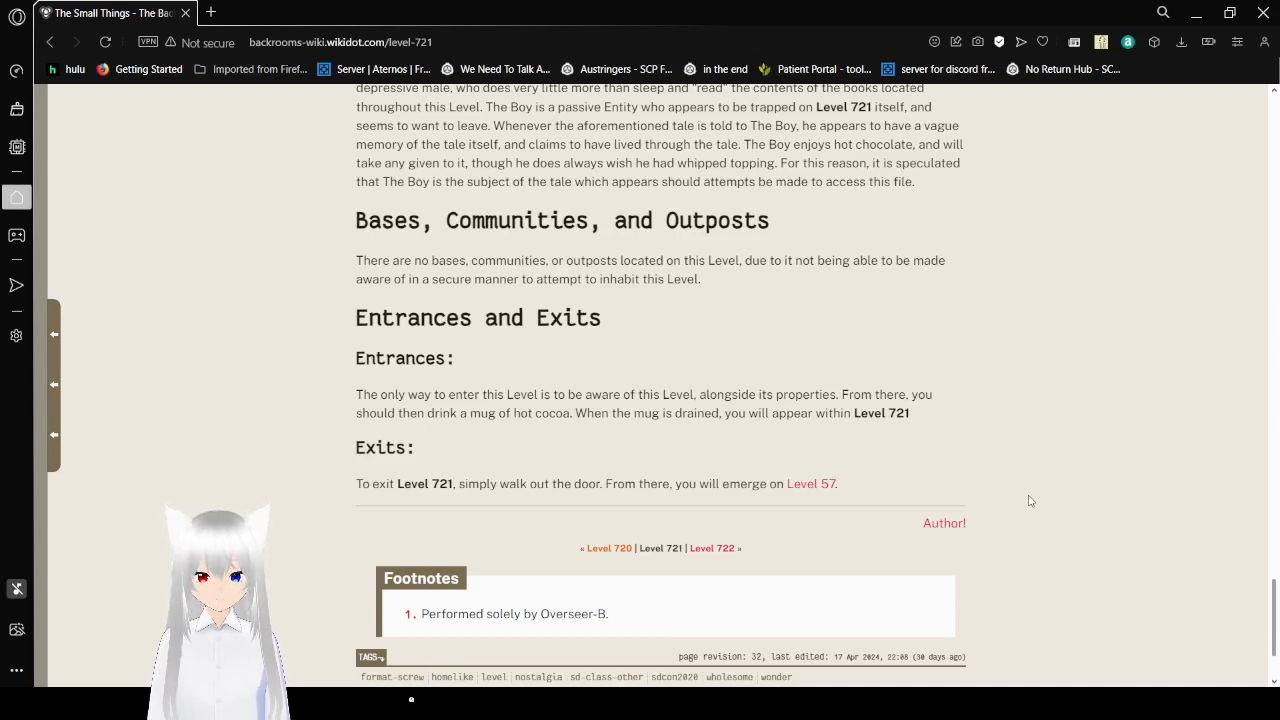